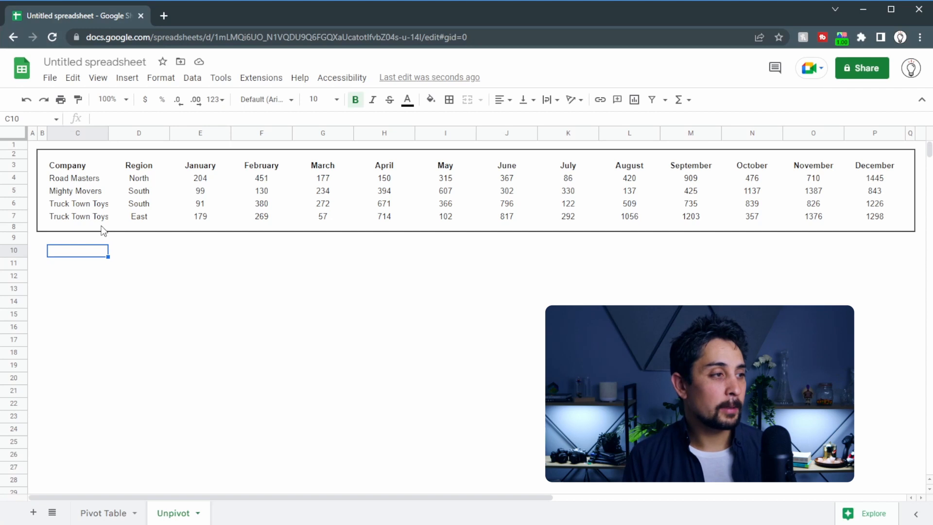
{"action": "mouse_move", "coordinate": [144, 183]}
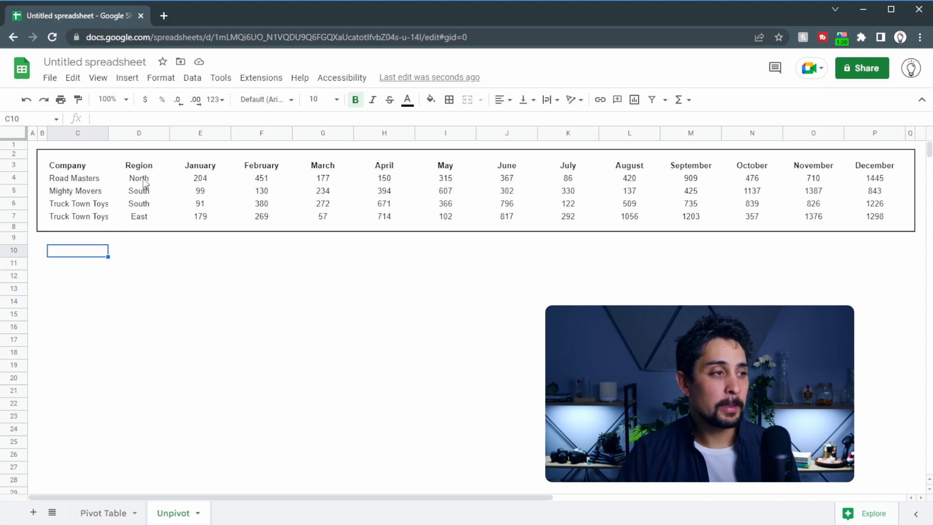
{"action": "mouse_move", "coordinate": [547, 151]}
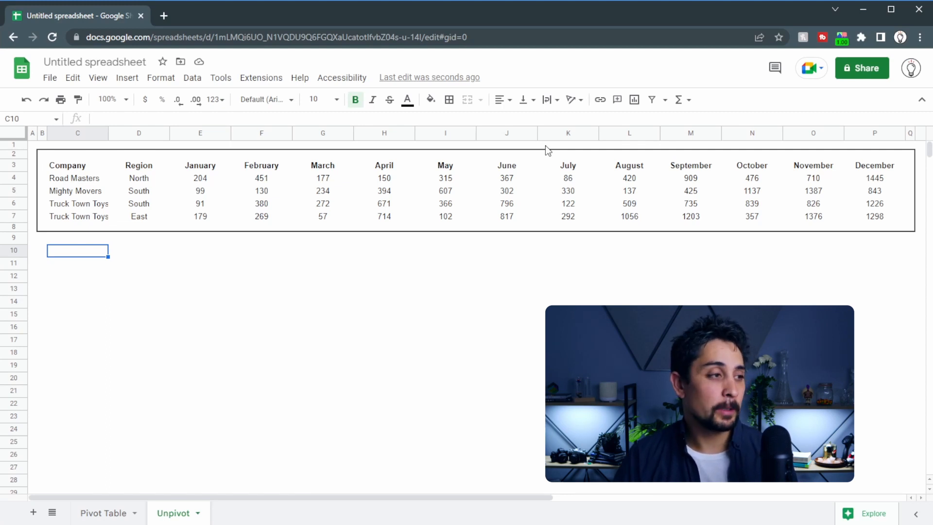
{"action": "mouse_move", "coordinate": [100, 229]}
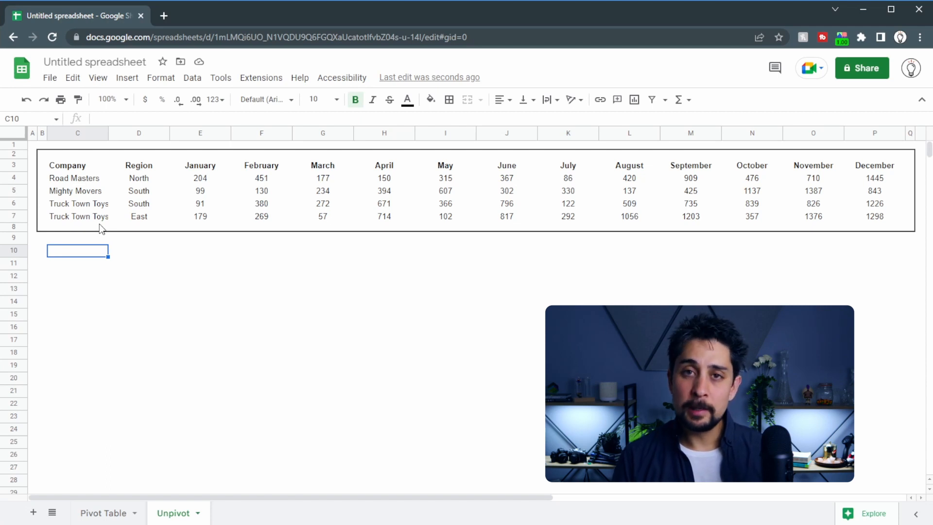
- Enter =ArrayFormula(flatten(C4:C7&"|"&E3:P3&"|"&E4:P7)) in C10, fixing the #VALUE! error
{"action": "type", "text": "="}
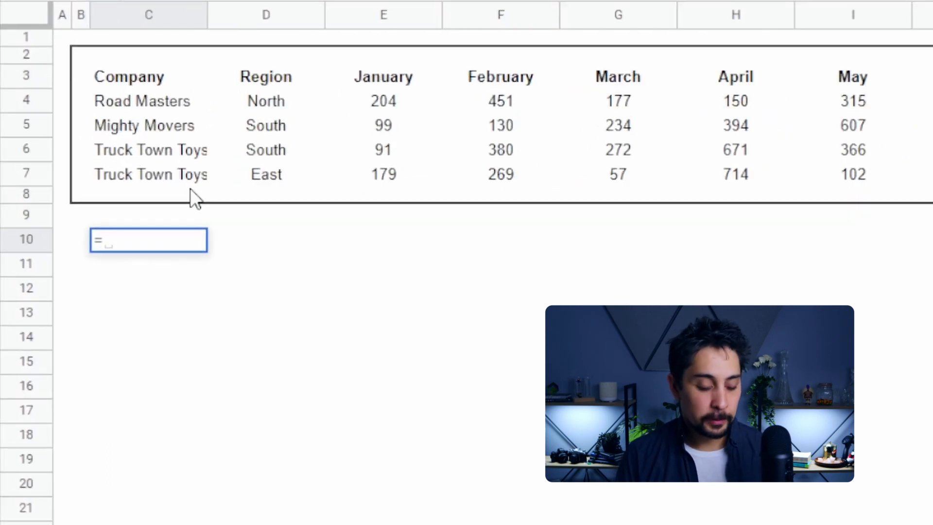
{"action": "type", "text": "flatten("}
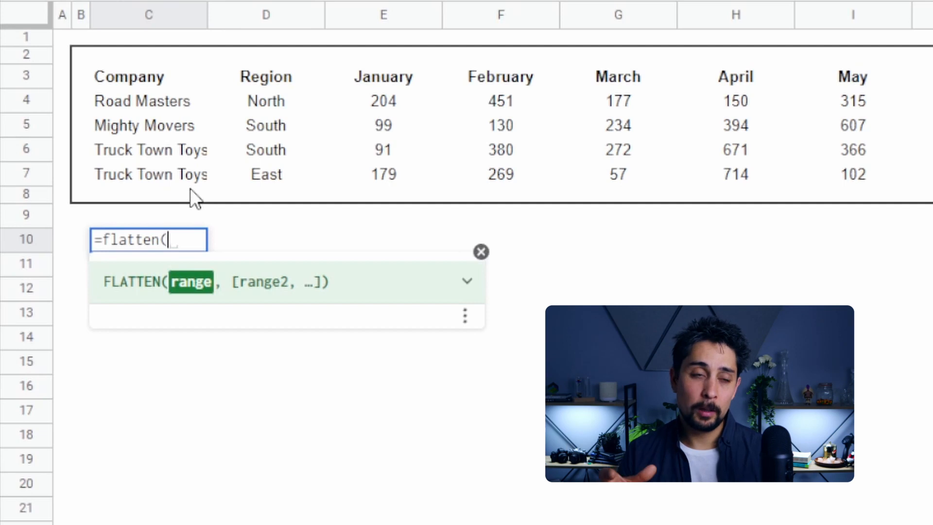
{"action": "mouse_move", "coordinate": [148, 111]}
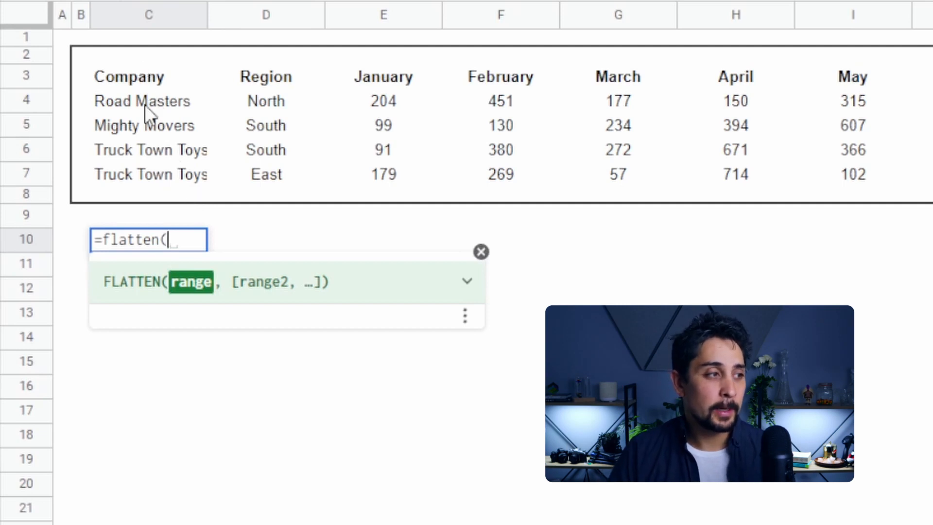
{"action": "left_click_drag", "start_coordinate": [143, 101], "coordinate": [151, 175]}
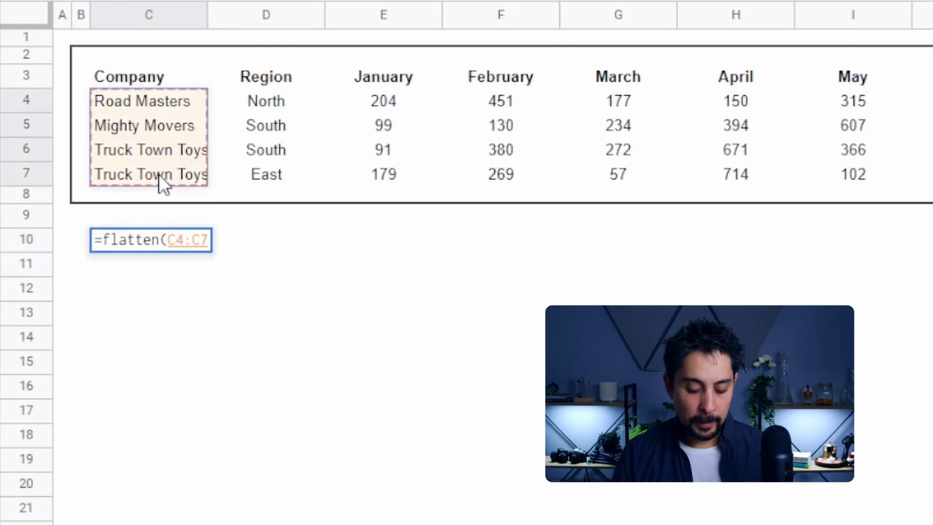
{"action": "type", "text": "&\"|"}
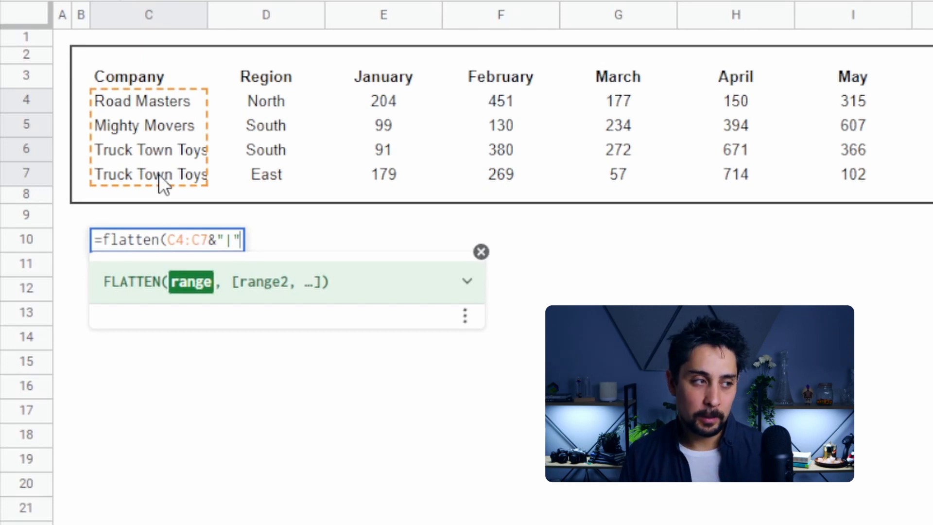
{"action": "type", "text": "&"}
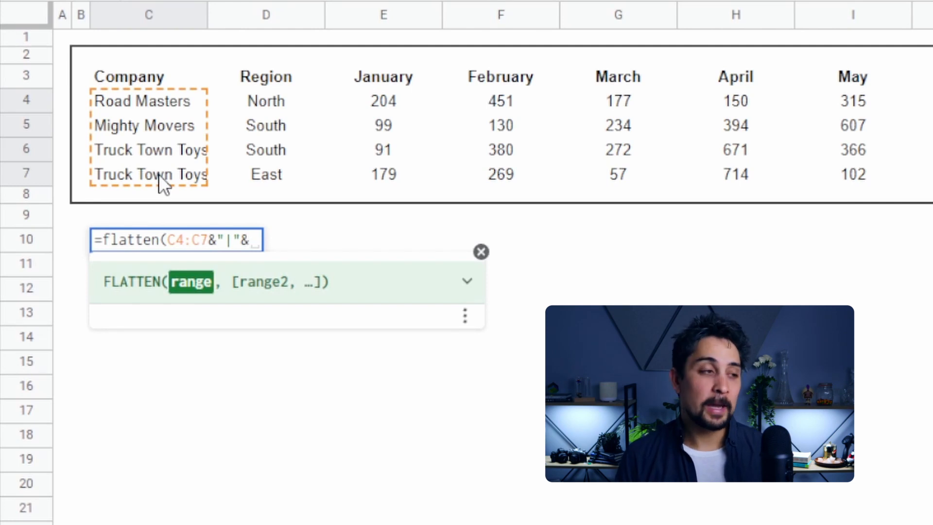
{"action": "type", "text": "E2:G3"}
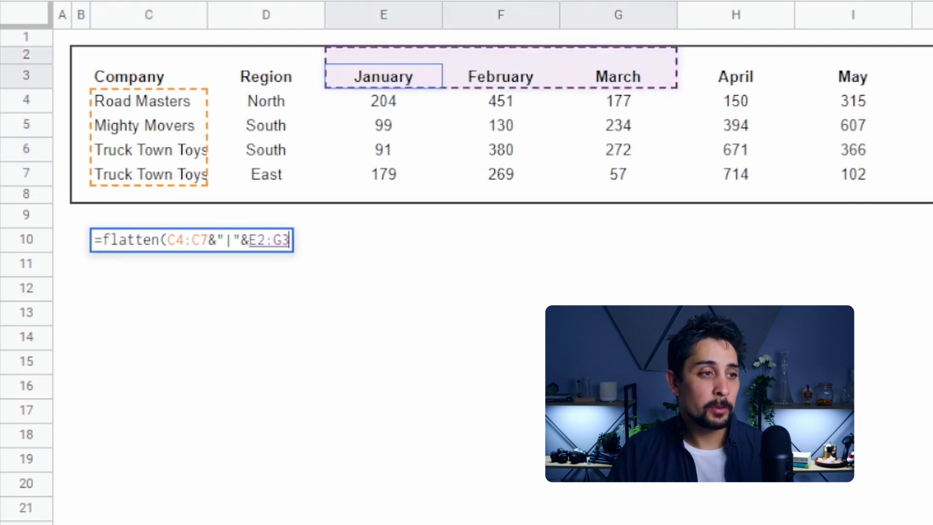
{"action": "type", "text": "E3:P3"}
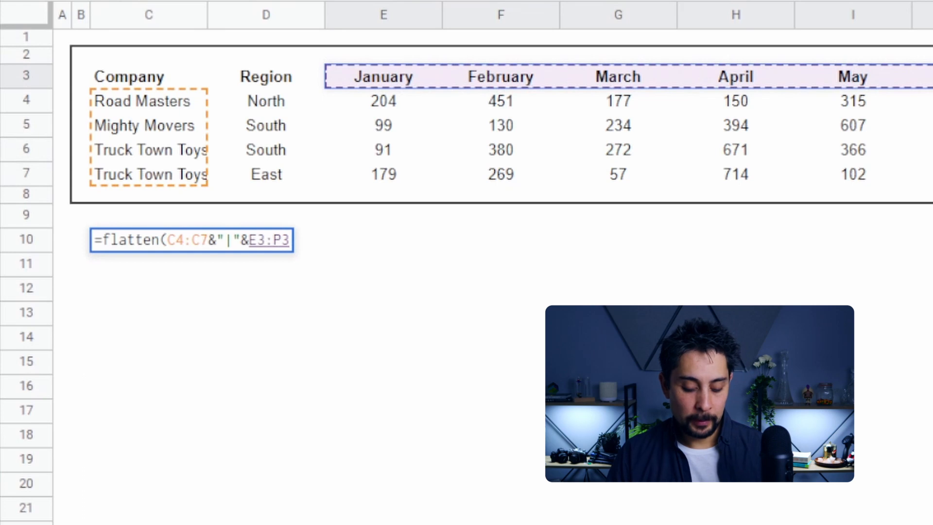
{"action": "type", "text": "&\"|\""}
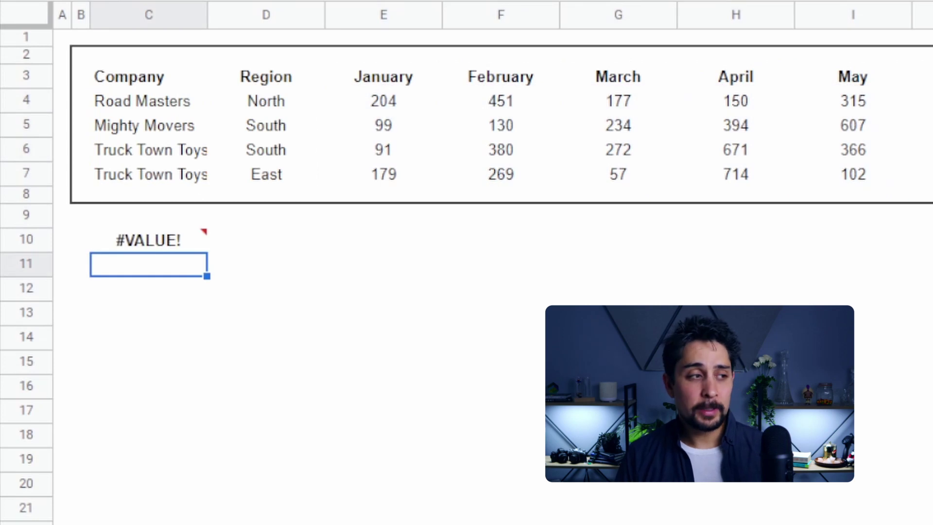
{"action": "left_click", "coordinate": [147, 240]}
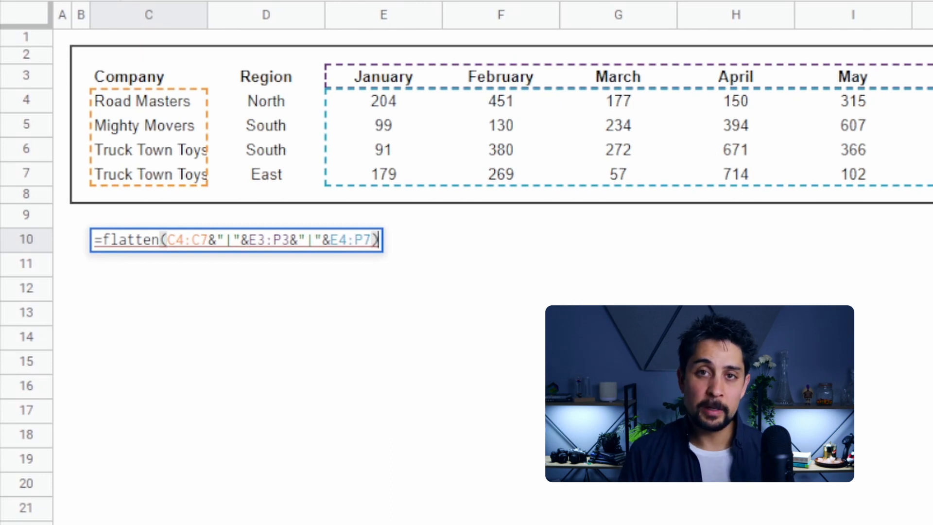
{"action": "type", "text": "ArrayFormula("}
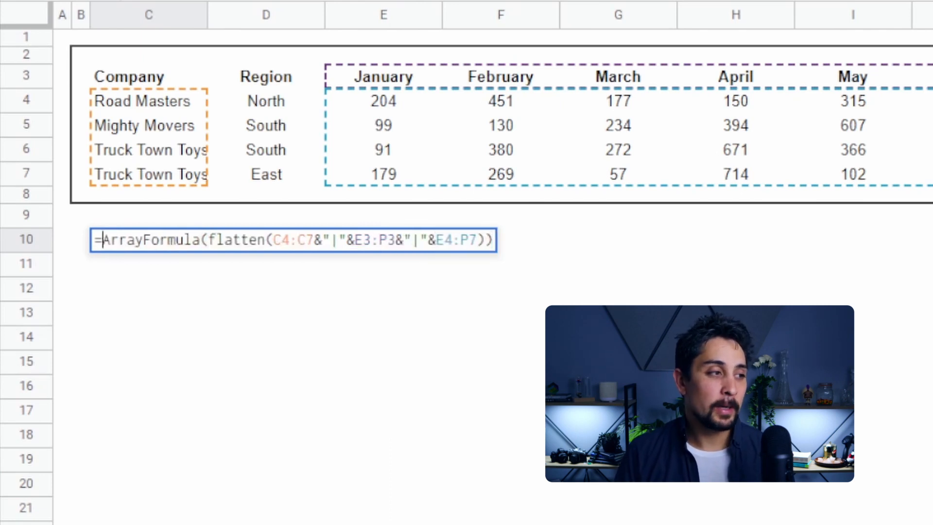
- Confirm the combined formula and move it from C10 down to C11
{"action": "double_click", "coordinate": [150, 239]}
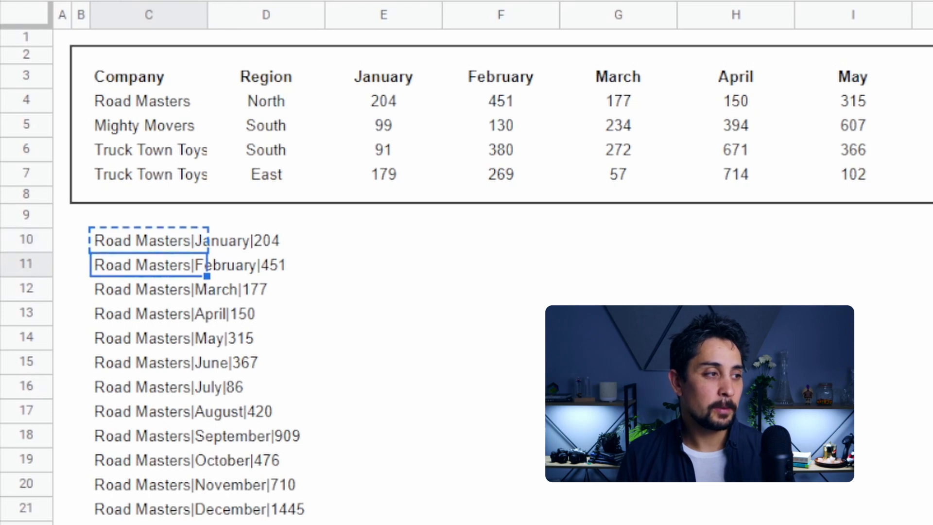
{"action": "key", "text": "Delete"}
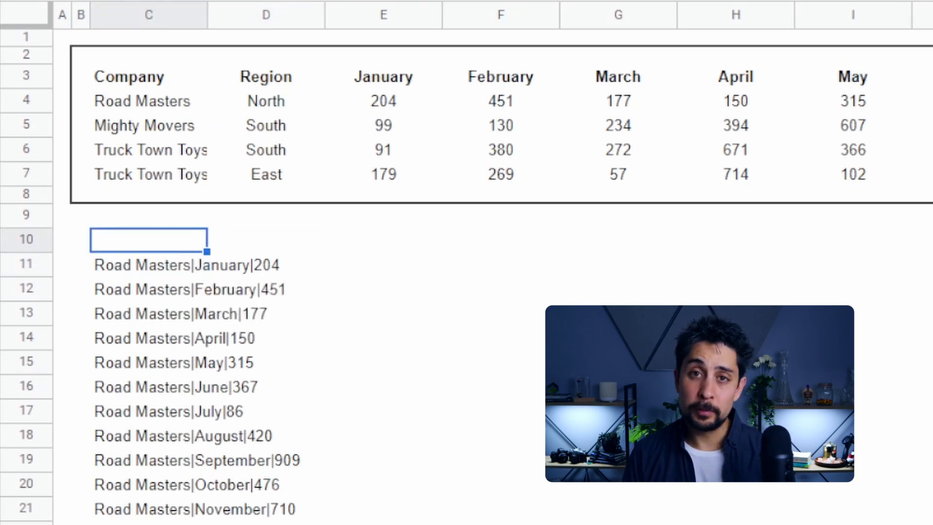
{"action": "left_click", "coordinate": [149, 265]}
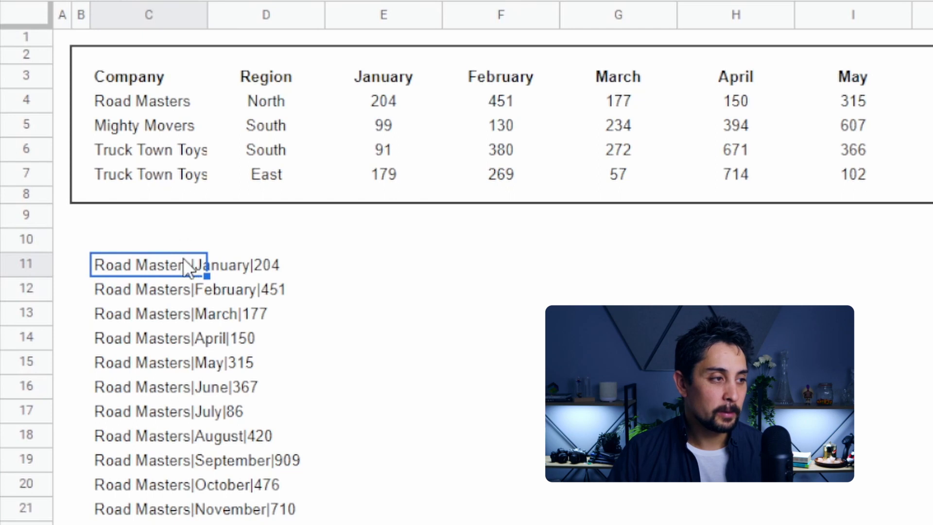
{"action": "mouse_move", "coordinate": [345, 315]}
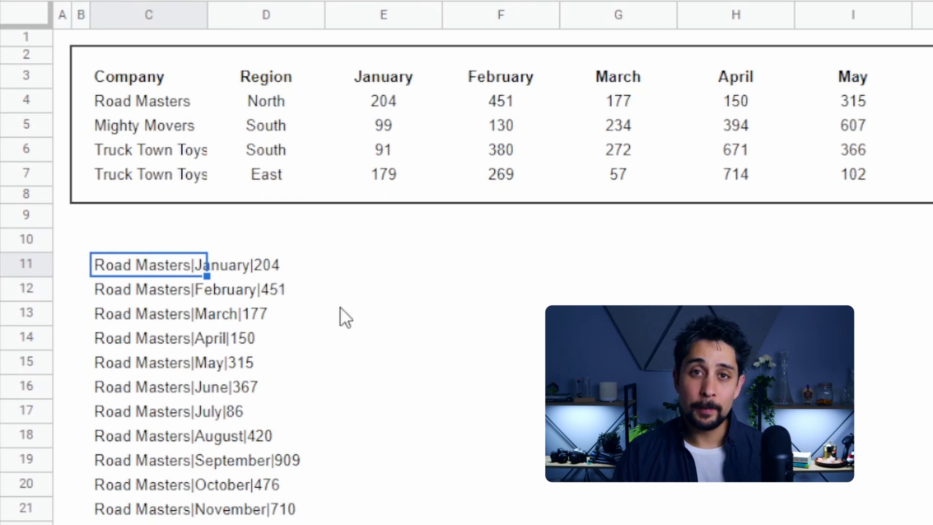
{"action": "mouse_move", "coordinate": [321, 273]}
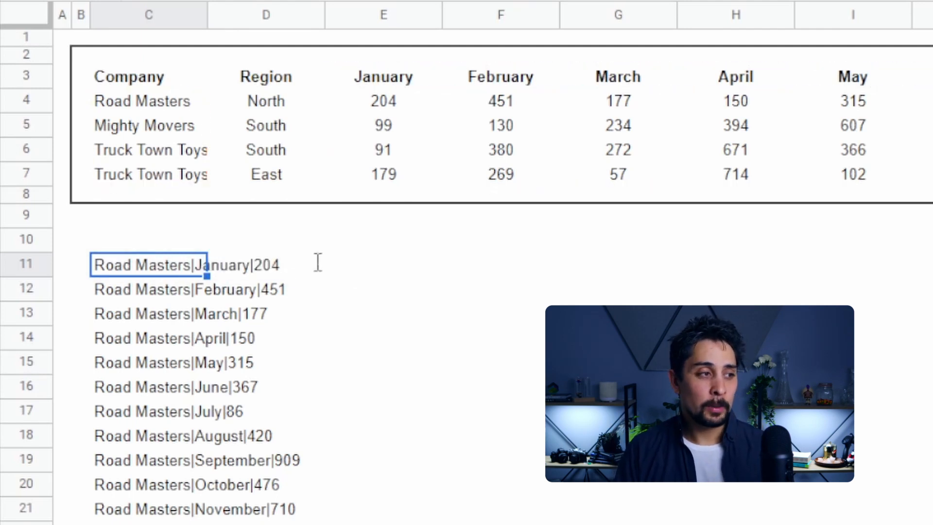
- Wrap the flatten formula in SPLIT on "|" and add Company, Period, Sales headers
{"action": "type", "text": "=ArrayFormula(flatten(C4:C7&\"|\"&E3:P3&\"|\"&E4:P7))"}
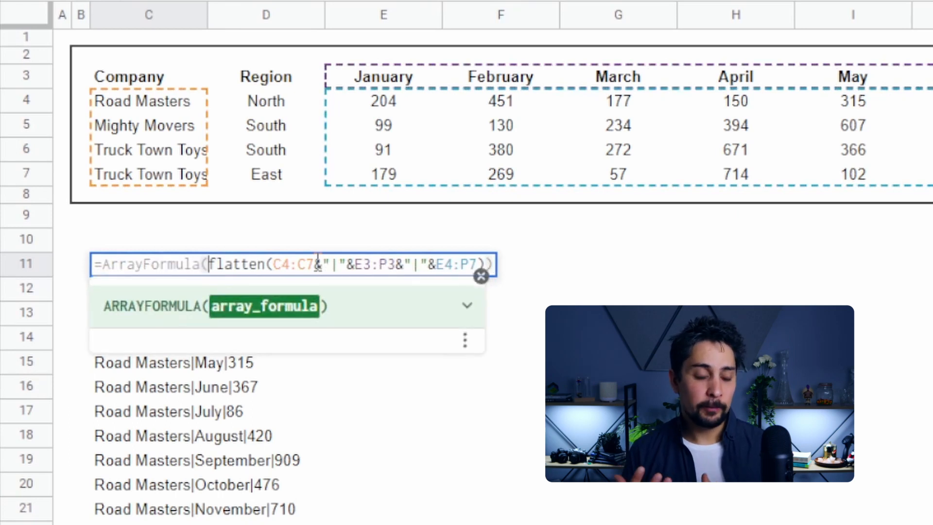
{"action": "type", "text": "split"}
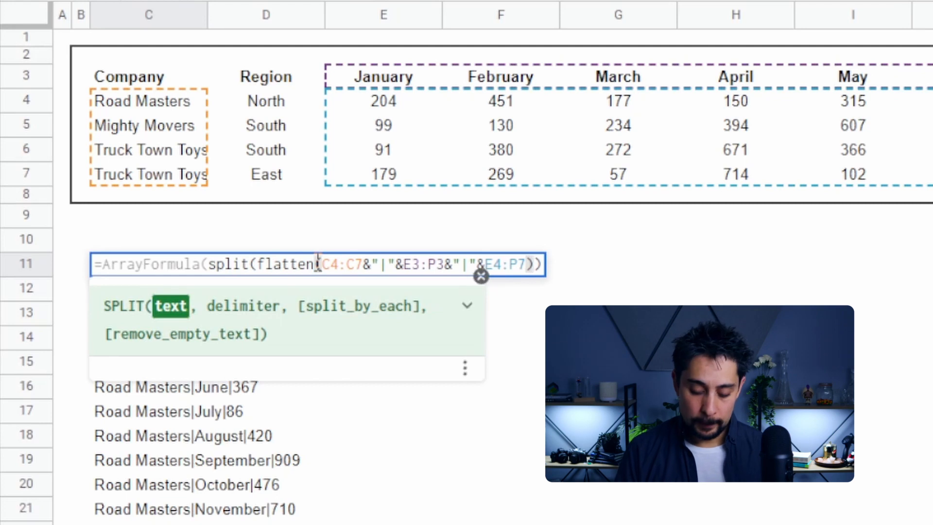
{"action": "type", "text": ","}
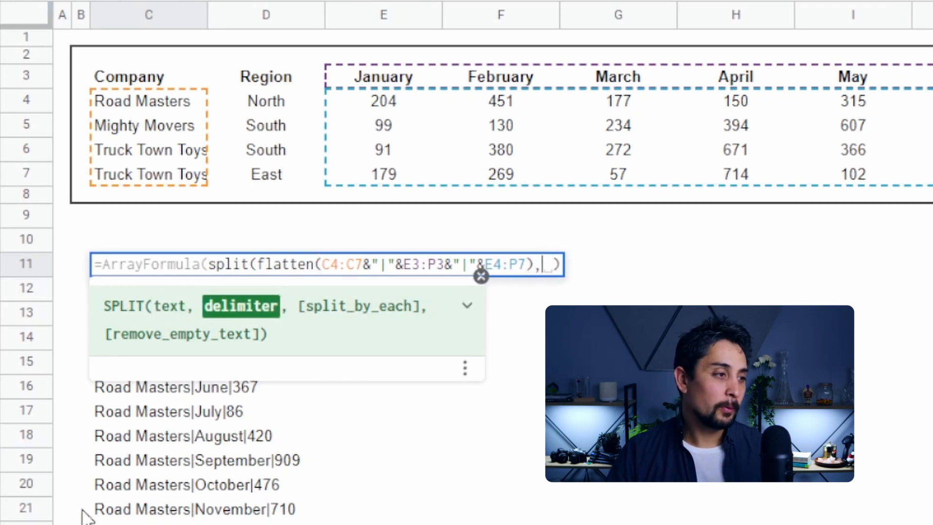
{"action": "mouse_move", "coordinate": [256, 476]}
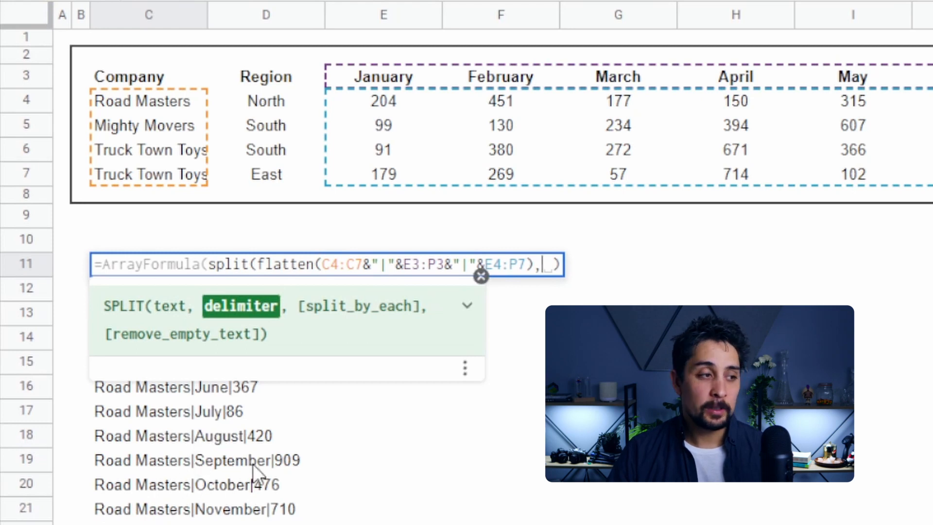
{"action": "type", "text": "\""}
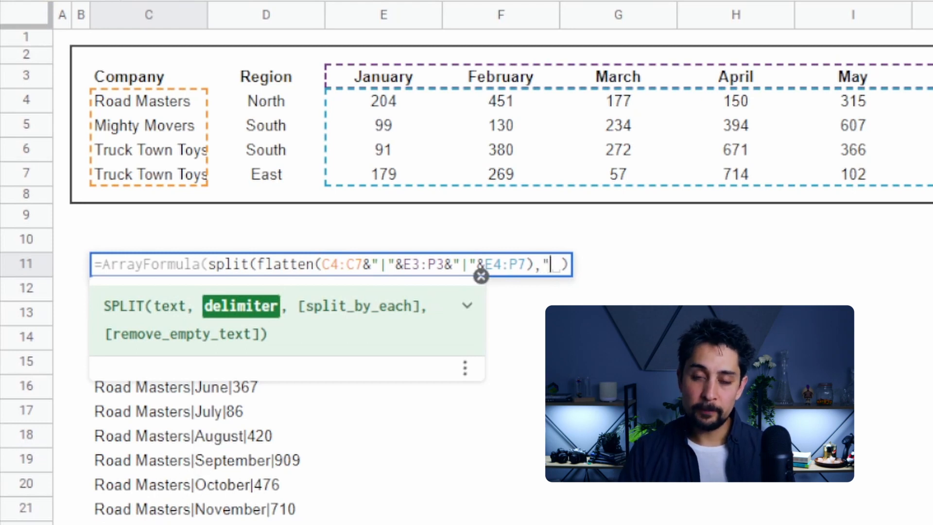
{"action": "type", "text": "|"}
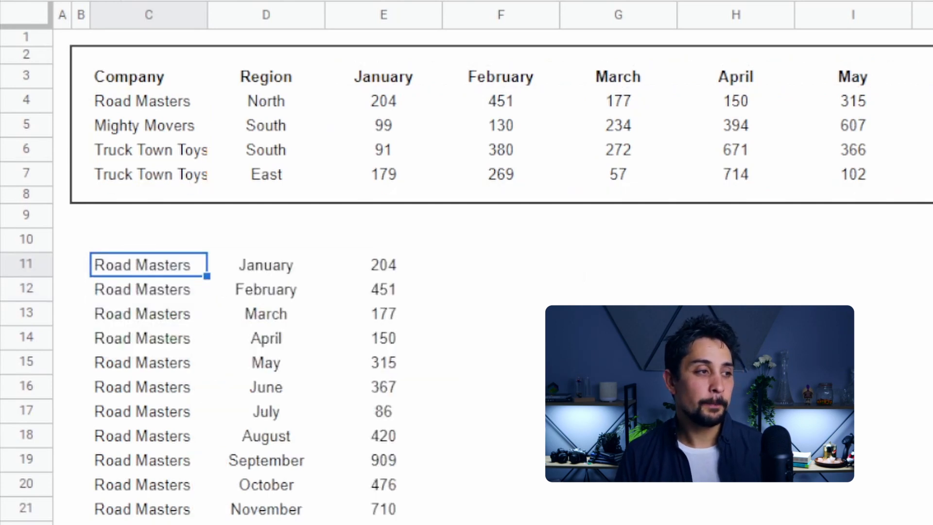
{"action": "type", "text": "Month"}
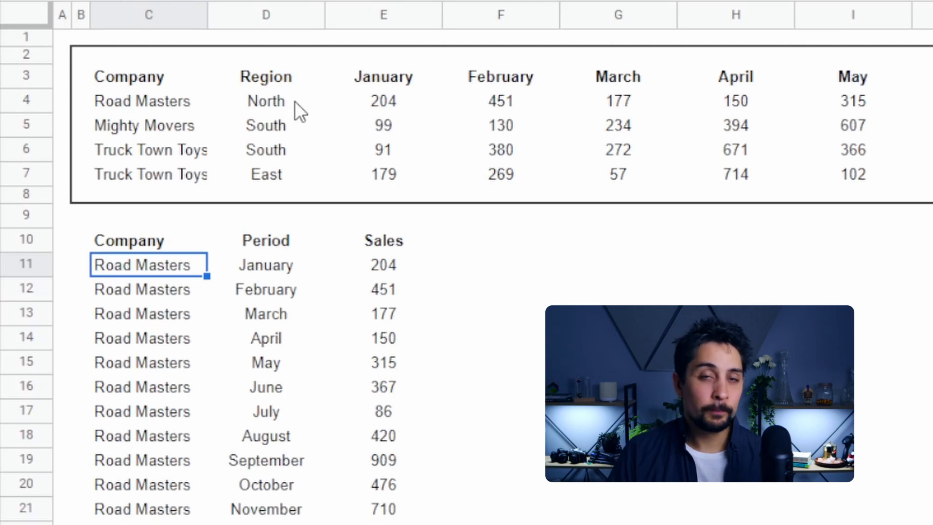
{"action": "mouse_move", "coordinate": [292, 98]}
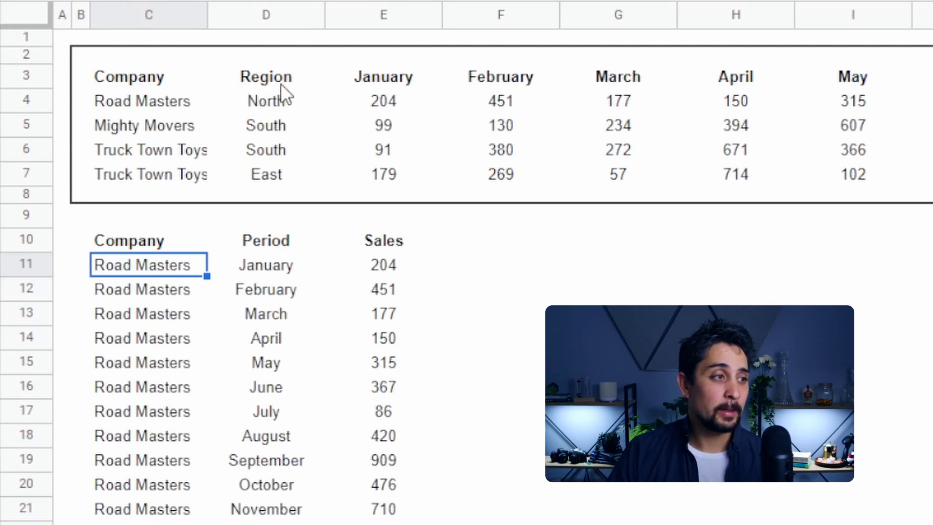
- Add the Region column to the joined formula in C11 and give it a Region header
{"action": "left_click", "coordinate": [266, 77]}
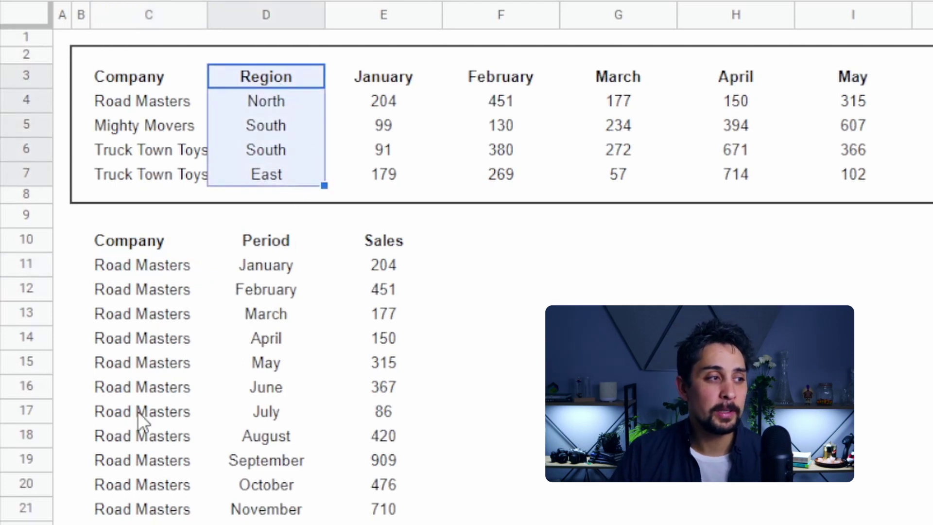
{"action": "mouse_move", "coordinate": [164, 215]}
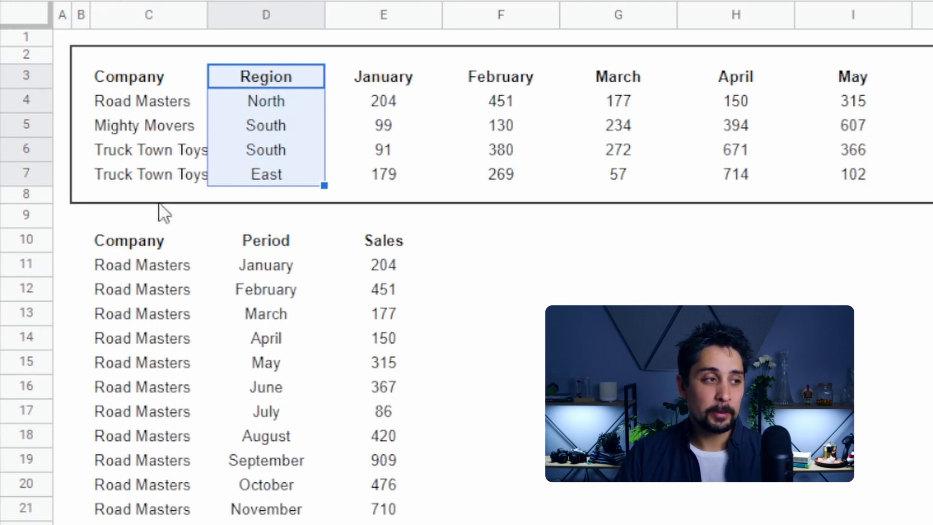
{"action": "left_click", "coordinate": [149, 265]}
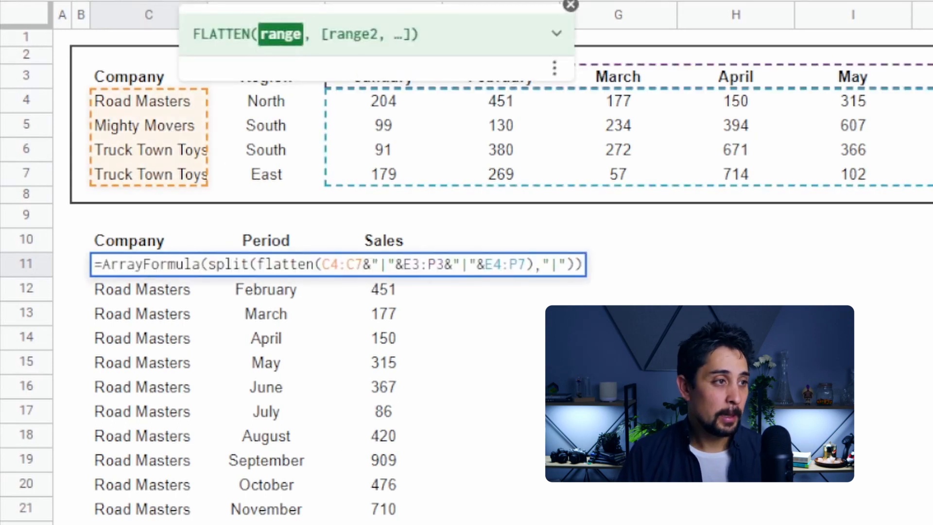
{"action": "type", "text": "&\"|\"&"}
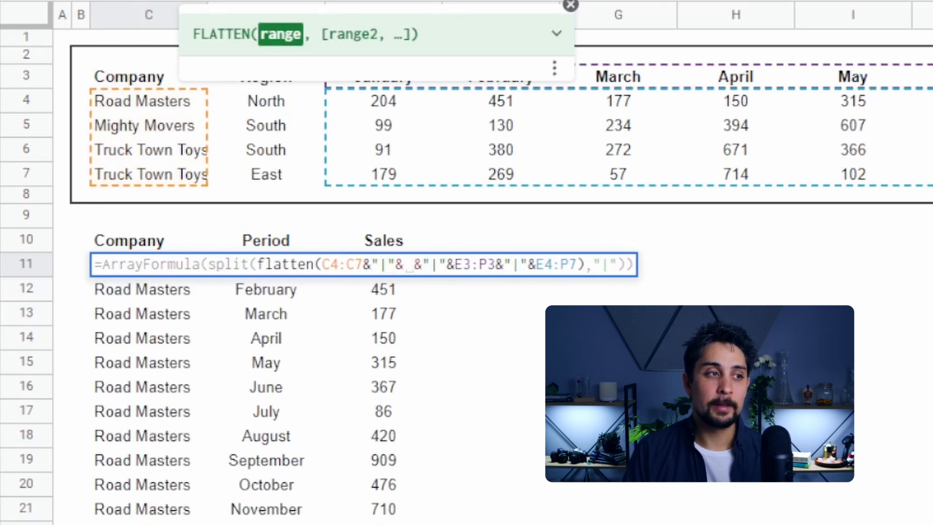
{"action": "mouse_move", "coordinate": [296, 104]}
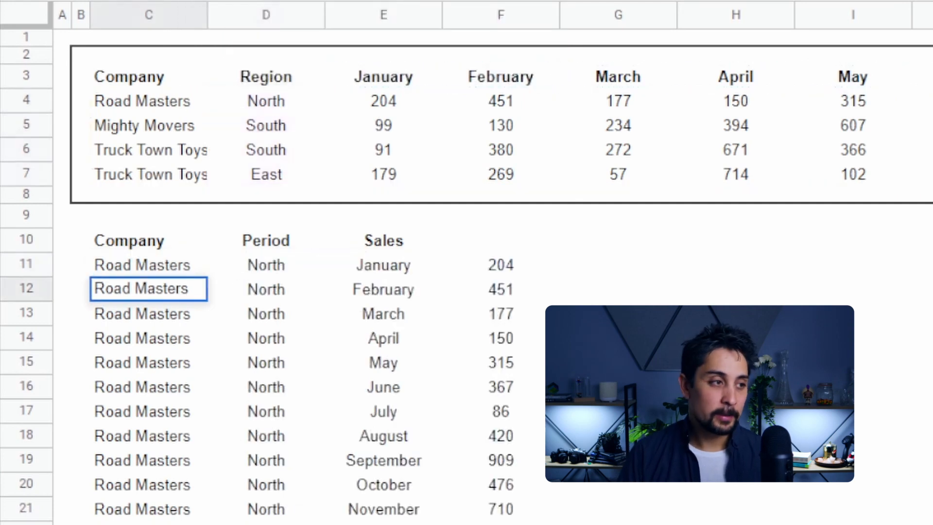
{"action": "left_click", "coordinate": [383, 241]}
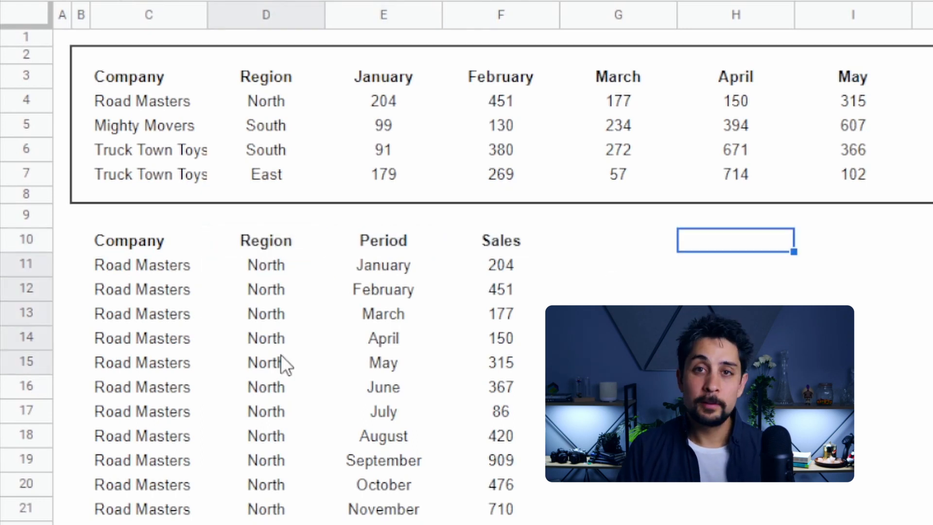
- Enter a SUMIF in H10 totalling South region sales, returning 12858
{"action": "type", "text": "=sumif(D11:D15"}
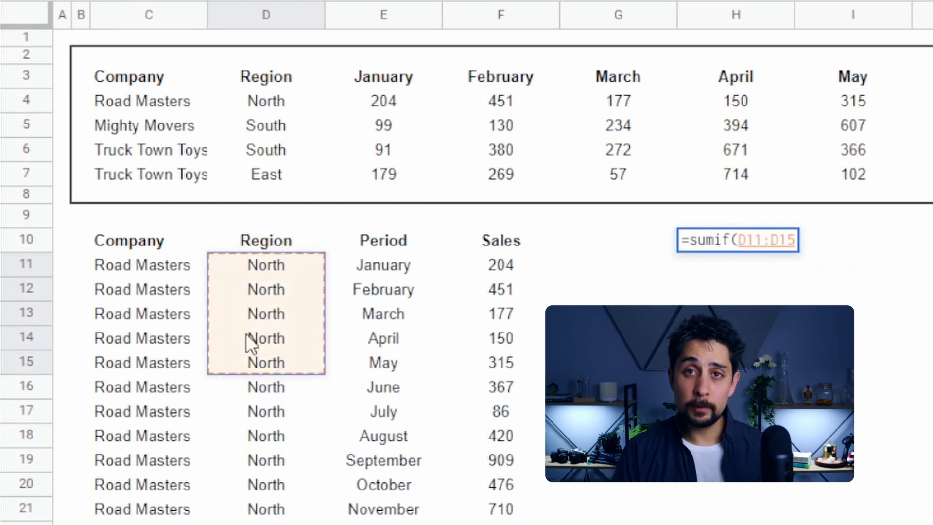
{"action": "type", "text": ",\"S"}
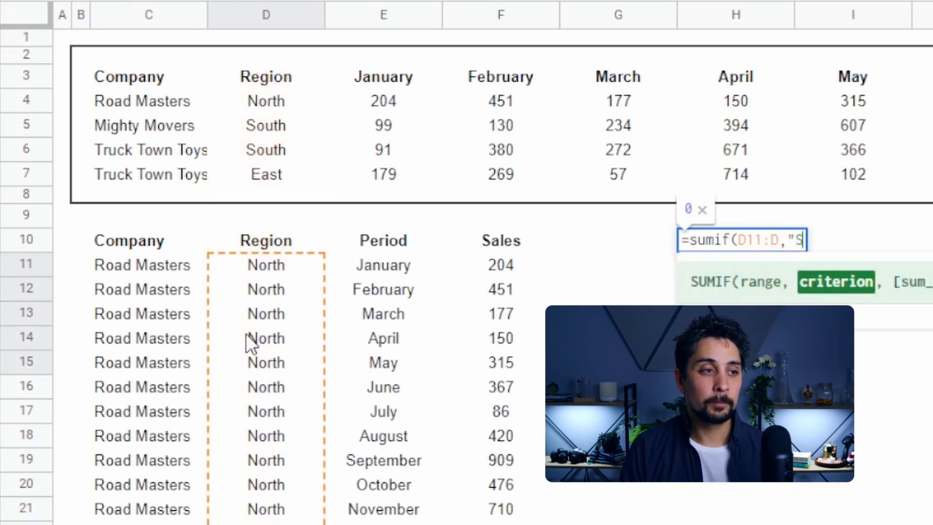
{"action": "key", "text": "Return"}
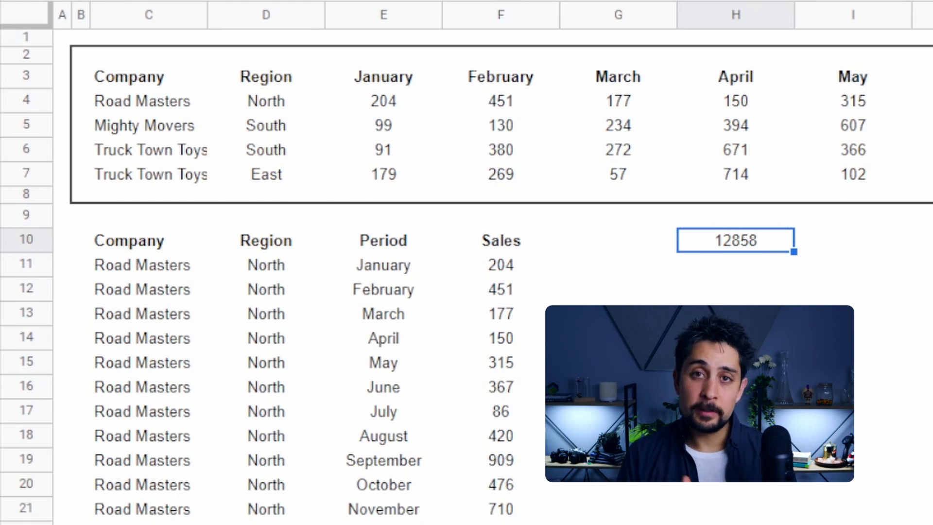
{"action": "mouse_move", "coordinate": [442, 132]}
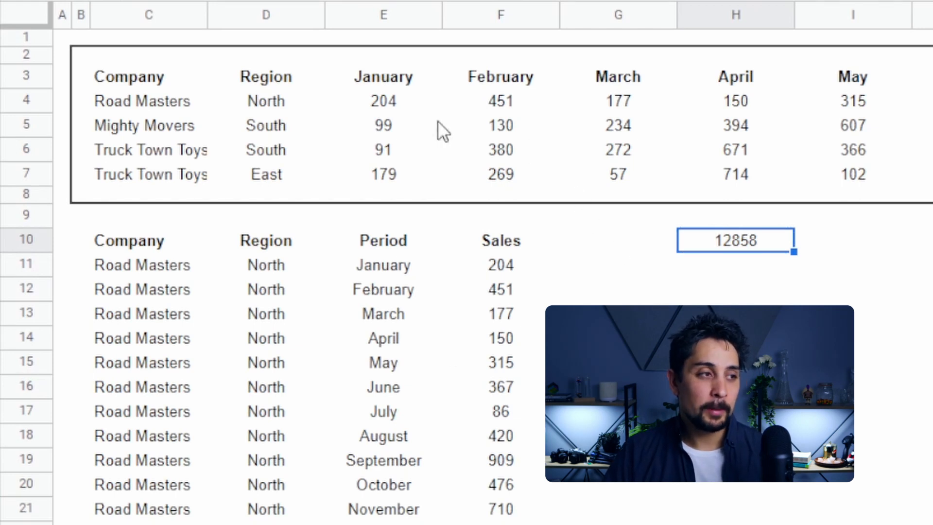
{"action": "left_click", "coordinate": [129, 76]}
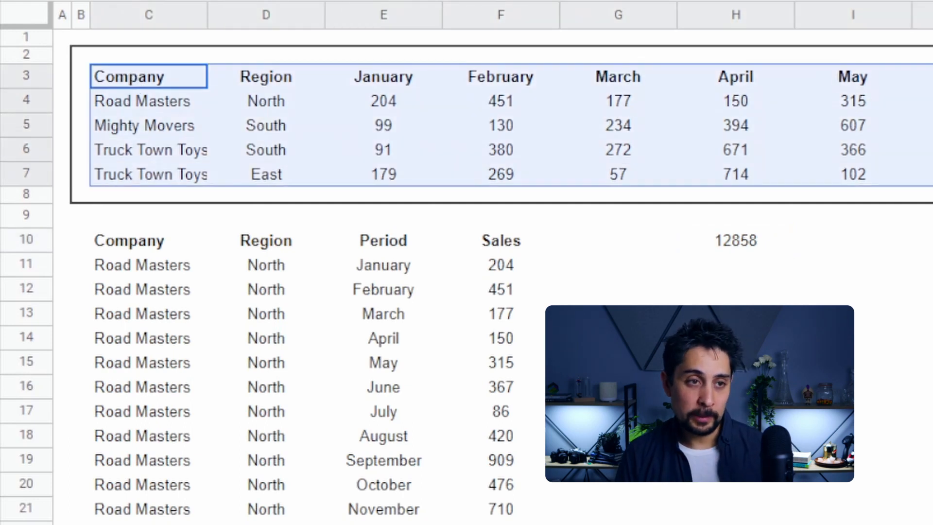
{"action": "left_click", "coordinate": [735, 240]}
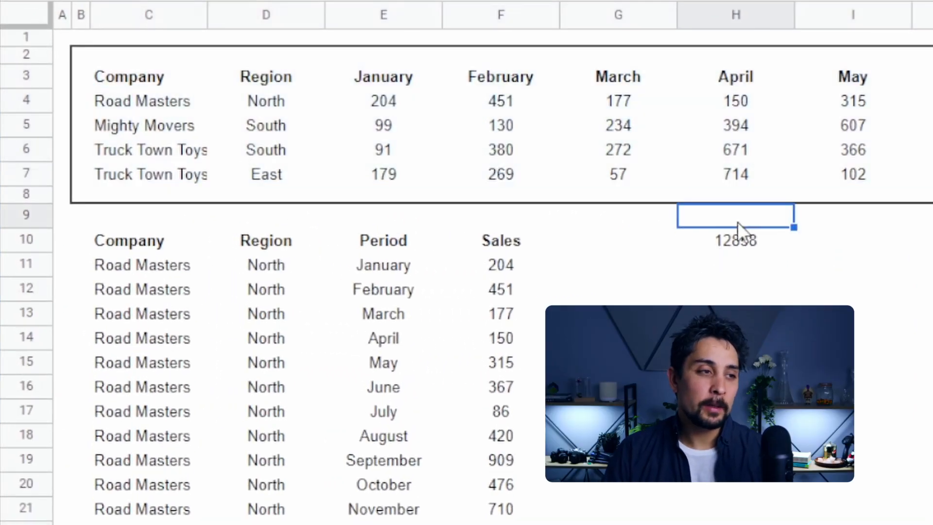
- Go to the long sales data sheet and select empty cell F1
{"action": "left_click", "coordinate": [735, 239]}
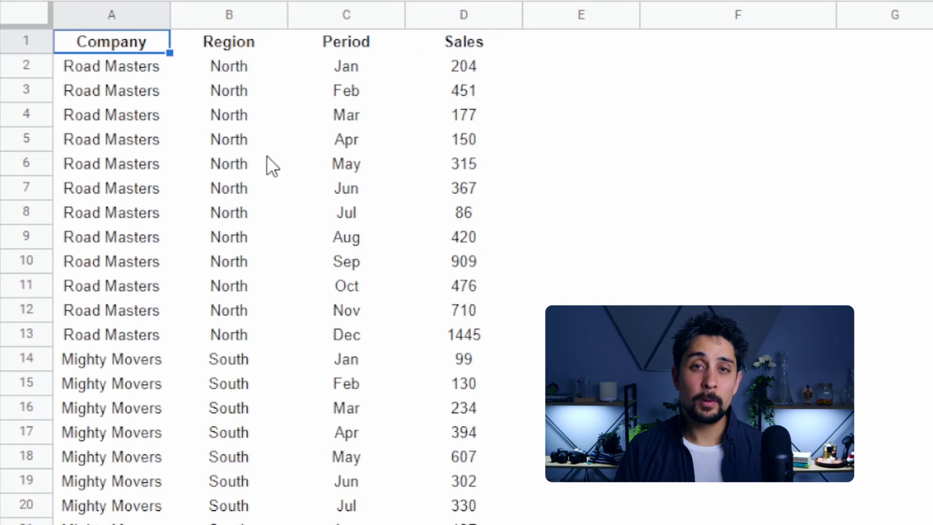
{"action": "left_click", "coordinate": [737, 41]}
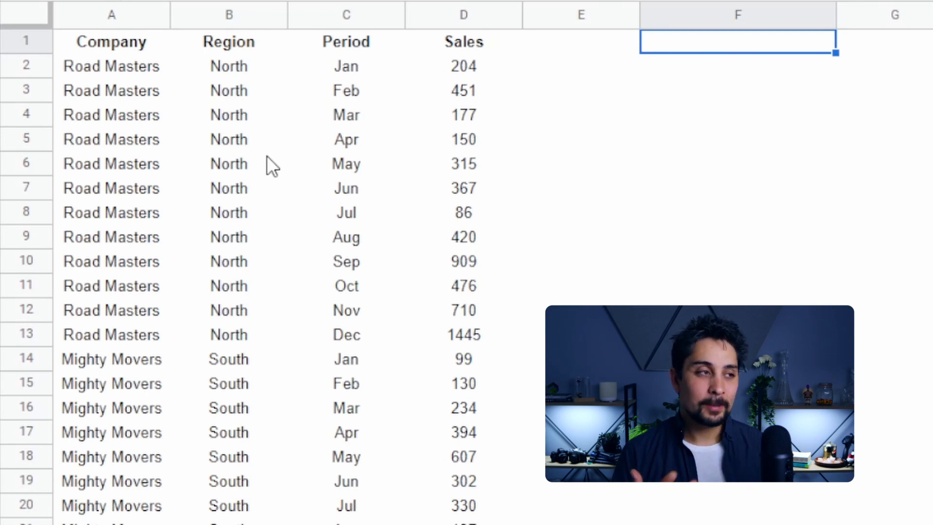
- Enter =QUERY(A1:D,"Select A where A is not null") in F1
{"action": "type", "text": "=query("}
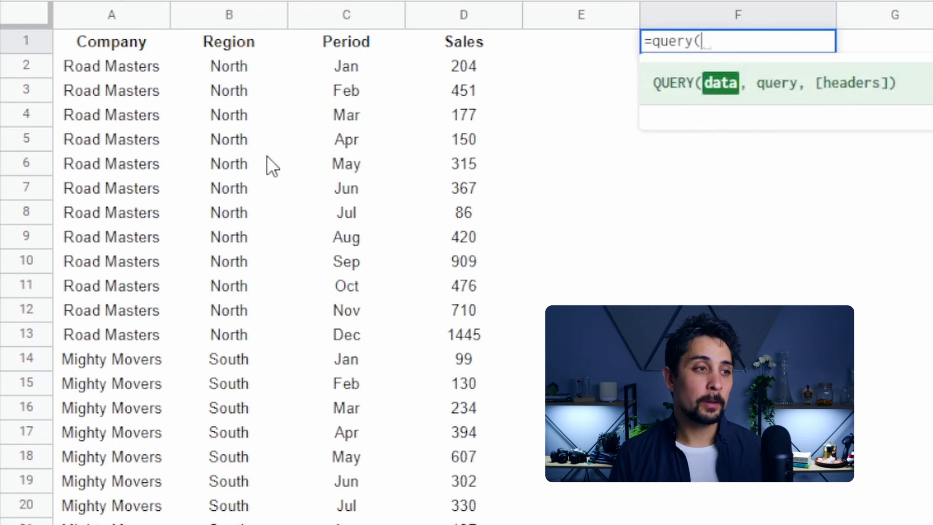
{"action": "mouse_move", "coordinate": [556, 30]}
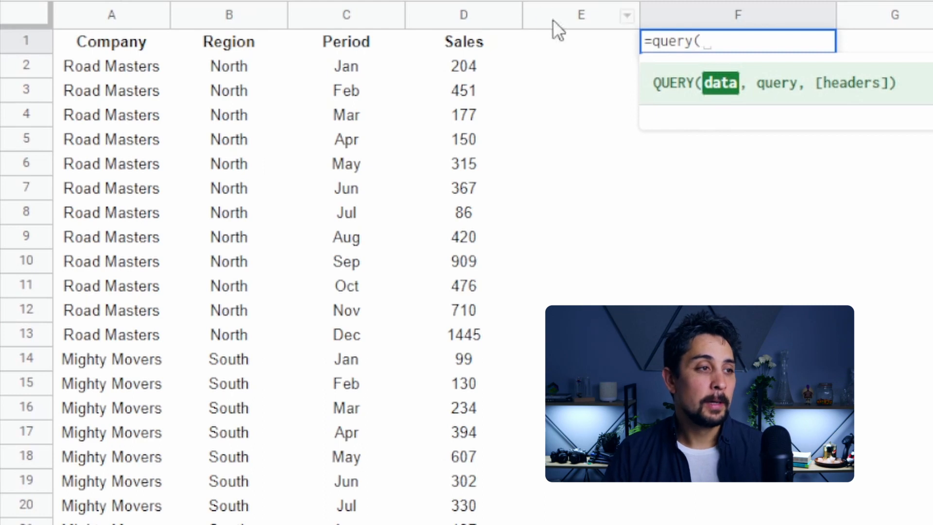
{"action": "left_click", "coordinate": [112, 41]}
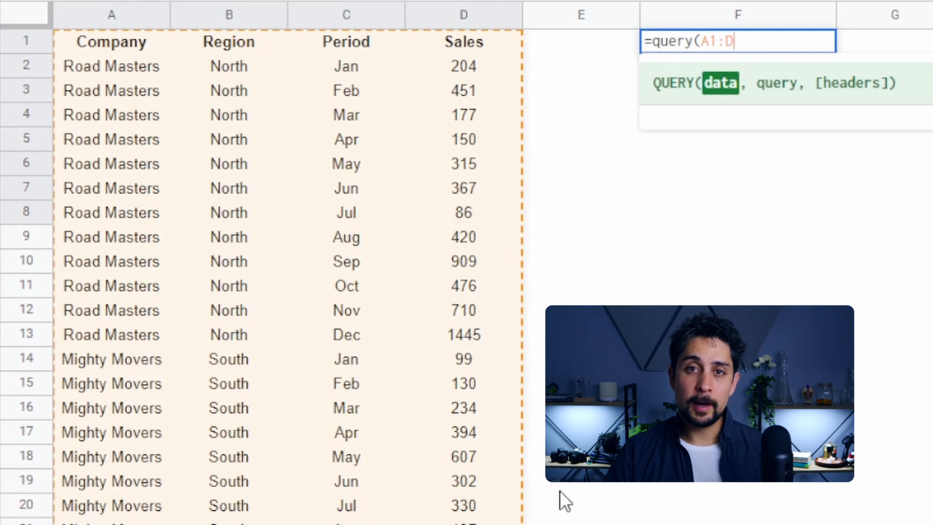
{"action": "scroll", "scroll_direction": "down", "scroll_amount": 3}
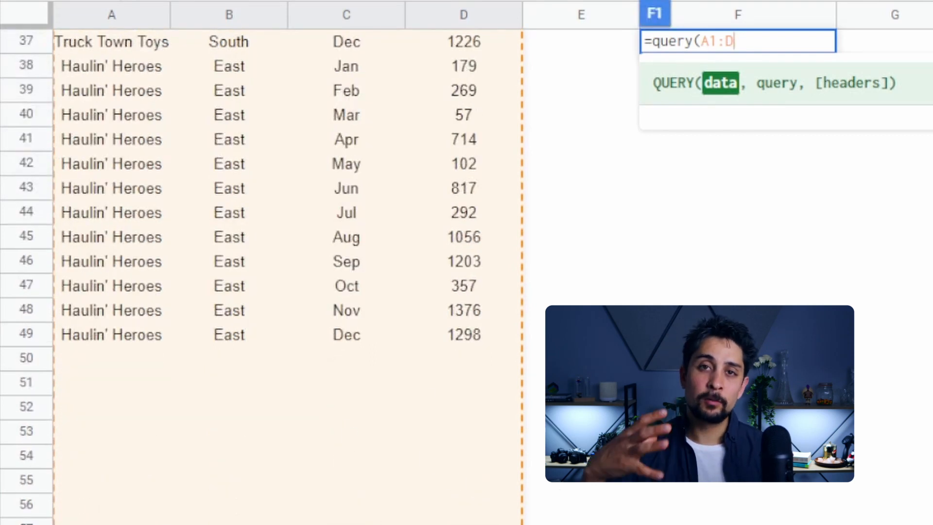
{"action": "type", "text": ","}
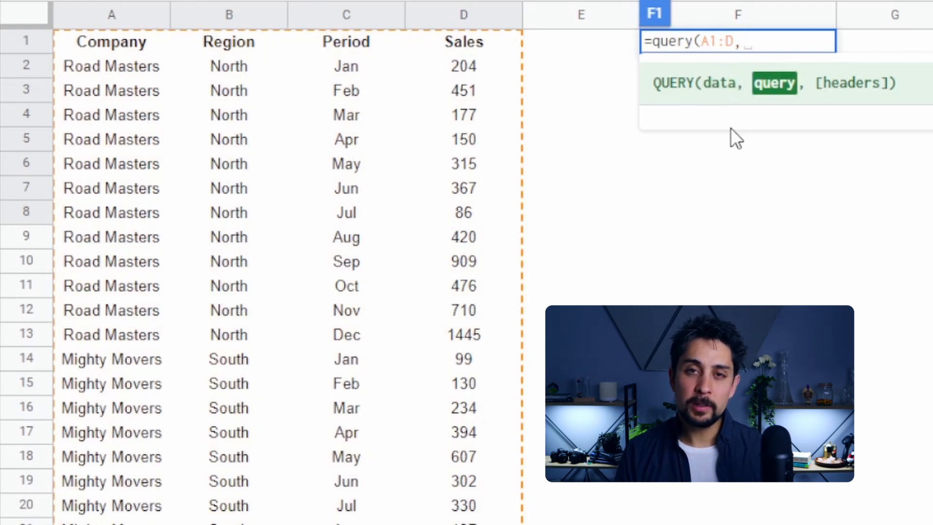
{"action": "type", "text": "\"Select"}
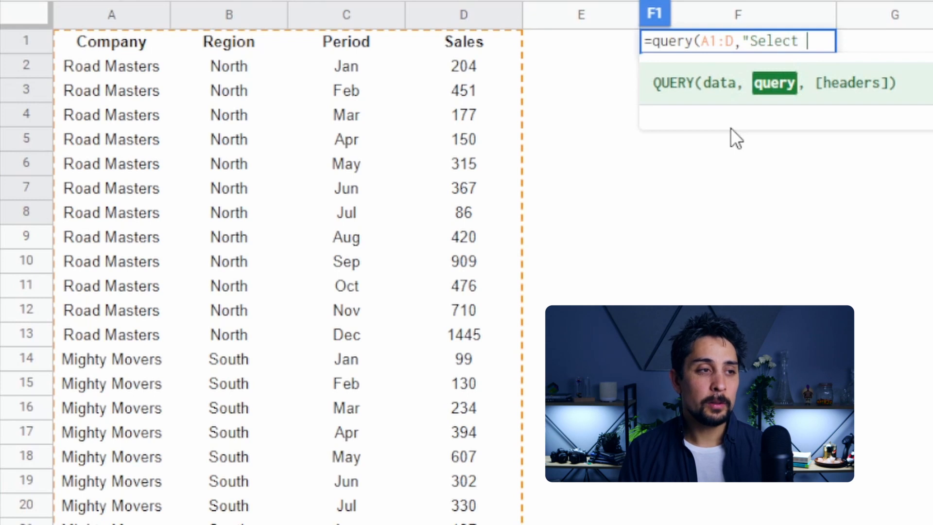
{"action": "type", "text": "A"}
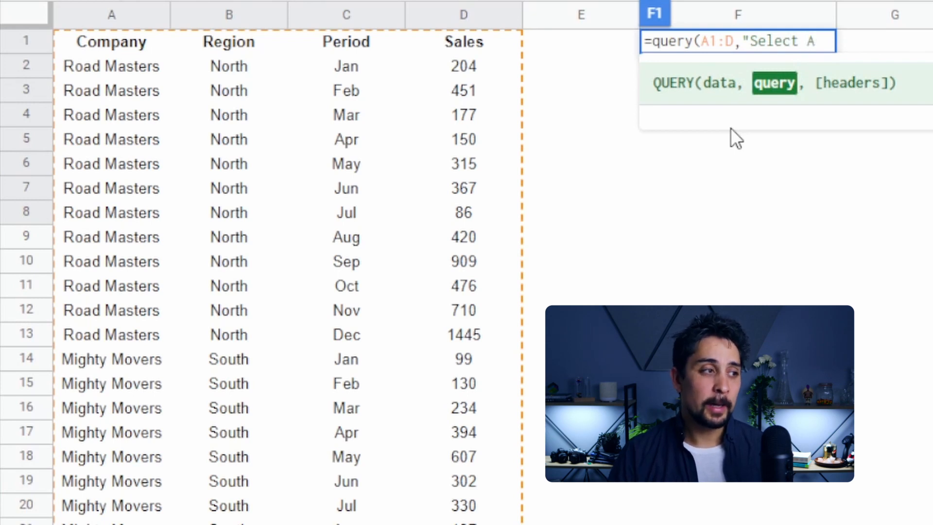
{"action": "mouse_move", "coordinate": [104, 173]}
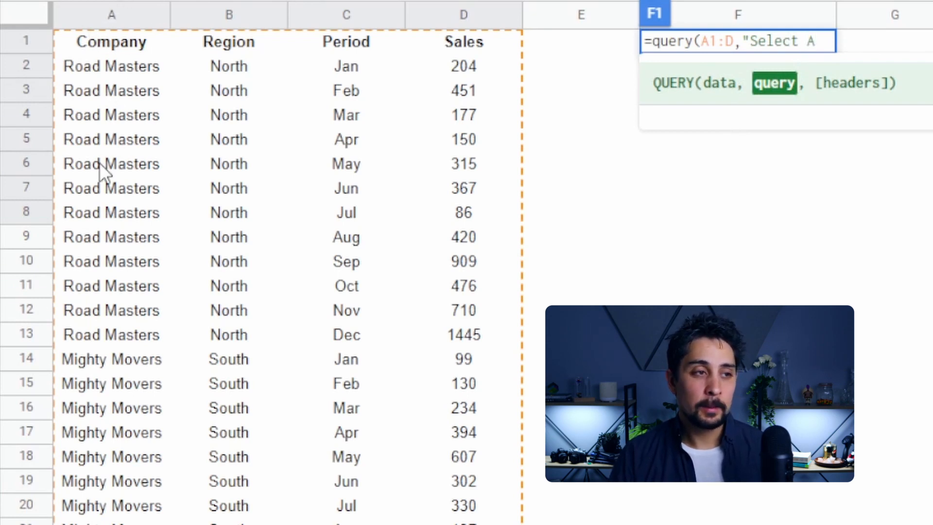
{"action": "type", "text": "where A is not nu"}
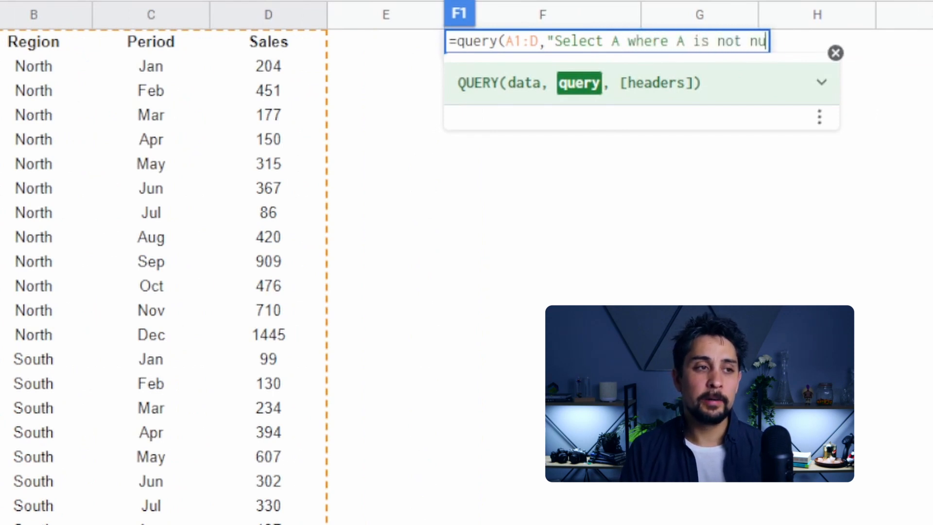
{"action": "type", "text": "ll\""}
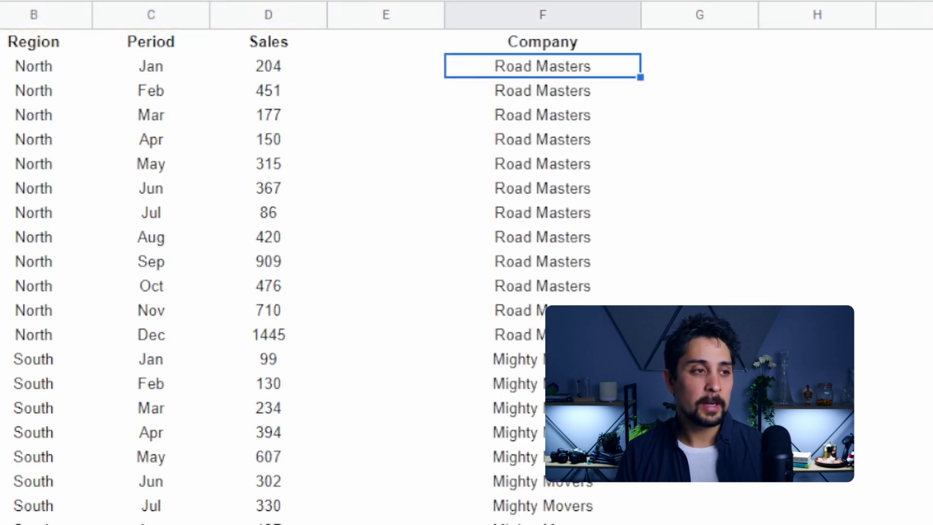
- Extend the query's select clause to A, B and sum(D)
{"action": "left_click", "coordinate": [541, 42]}
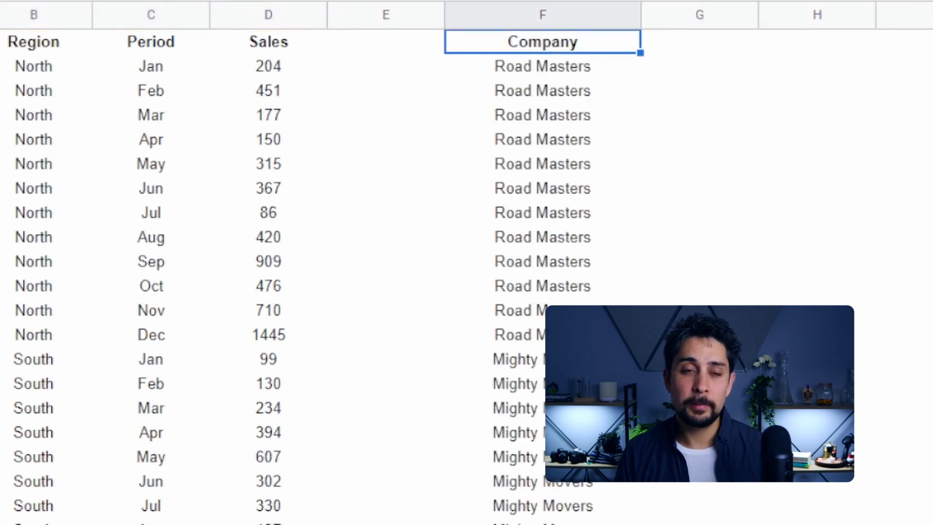
{"action": "type", "text": "=query(A1:D,\"Select A where A is not null\")"}
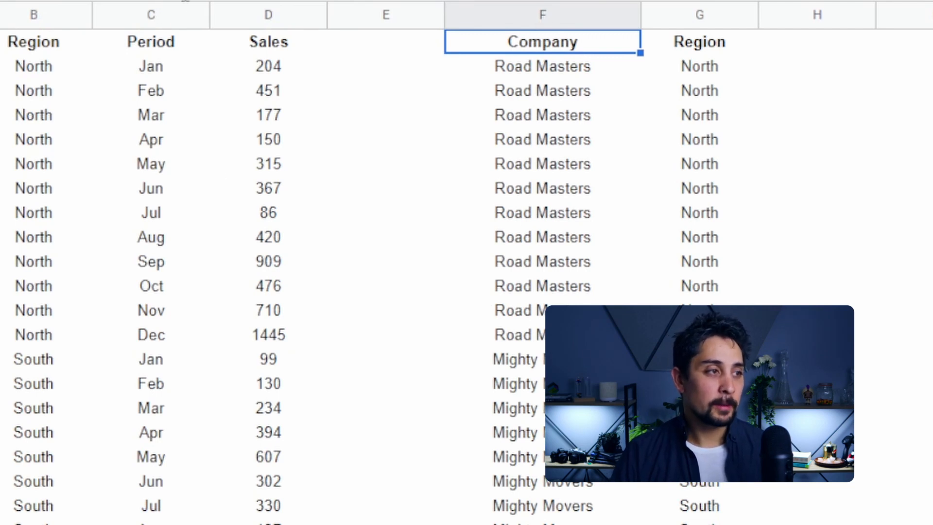
{"action": "type", "text": "=query(A1:D,\"Select A, B, sum( where A is not null\")"}
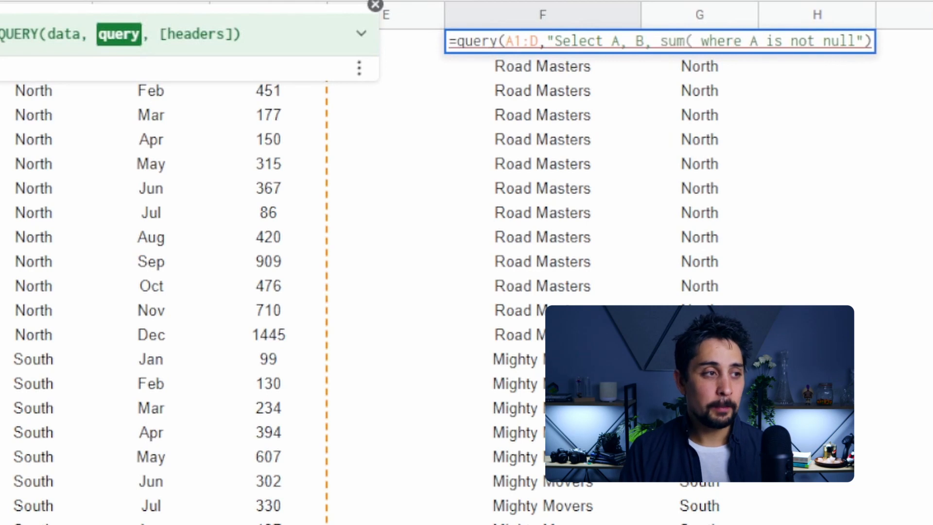
{"action": "type", "text": "D)"}
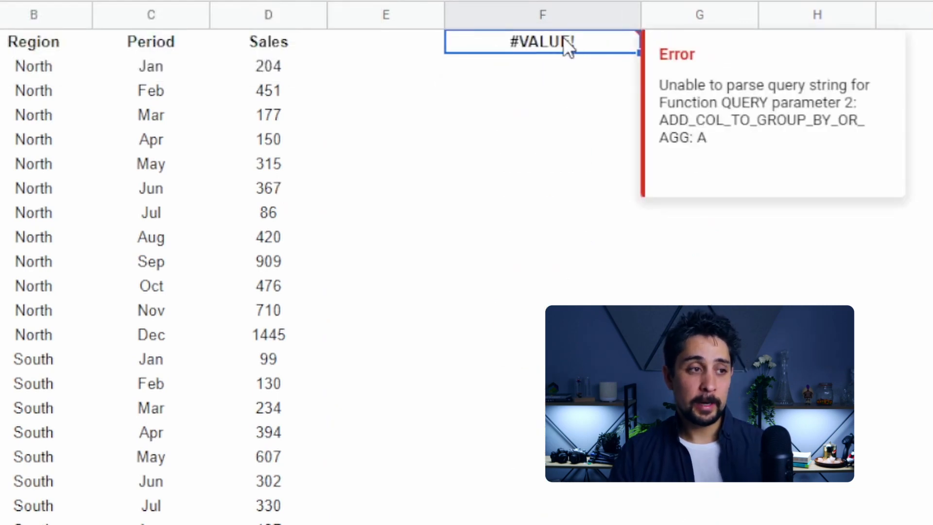
{"action": "mouse_move", "coordinate": [610, 59]}
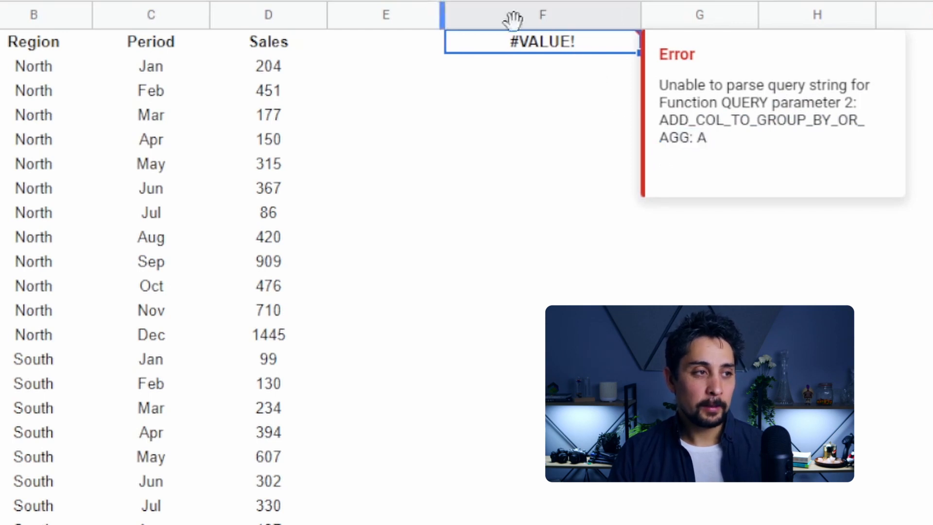
- Add "group by A, B" to the query to sum sales per company and region
{"action": "double_click", "coordinate": [541, 41]}
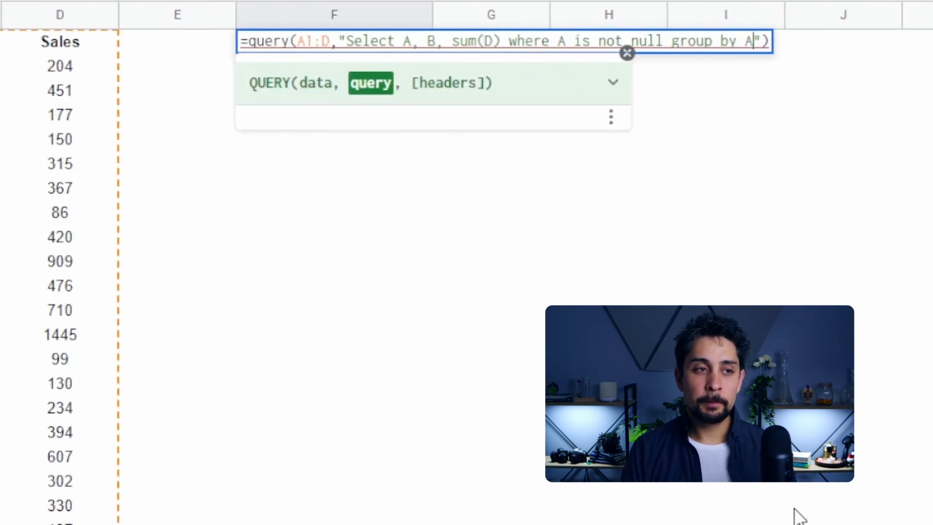
{"action": "key", "text": "Return"}
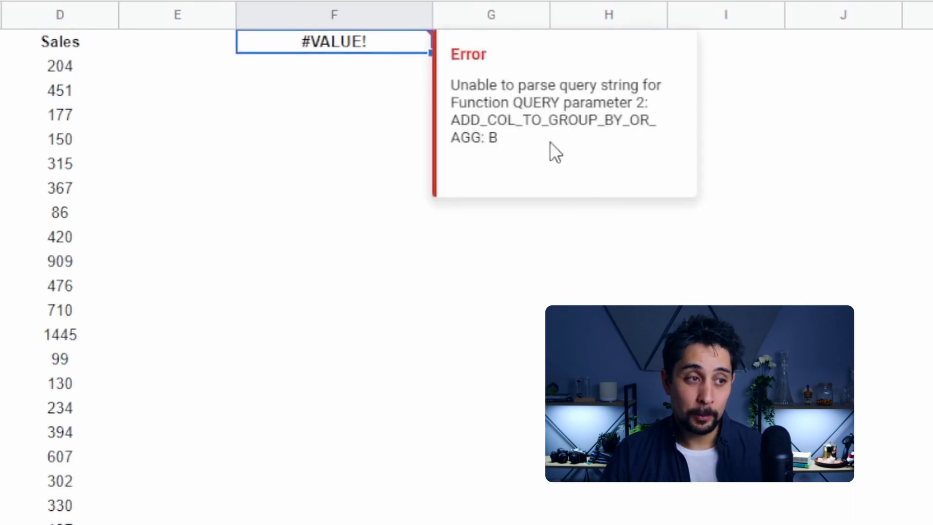
{"action": "mouse_move", "coordinate": [599, 195]}
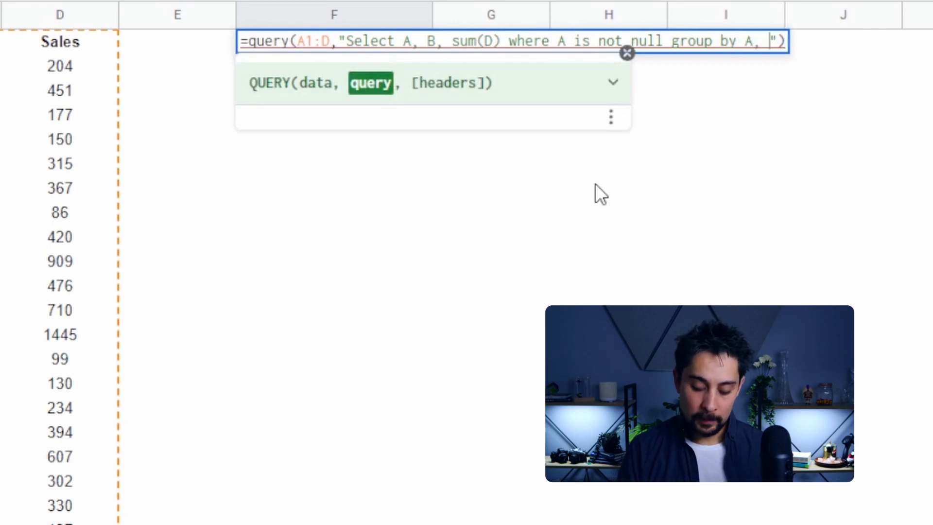
{"action": "type", "text": "B"}
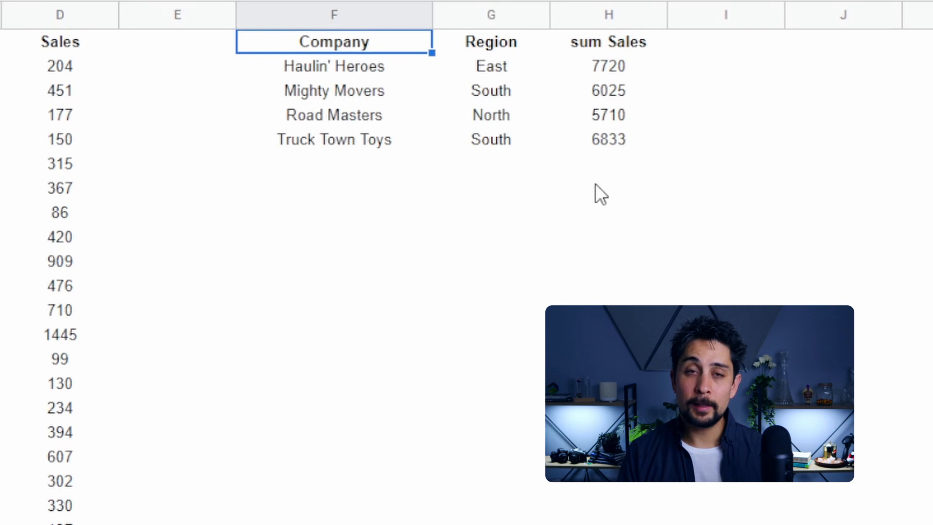
- Append "pivot C" to the query to spread sales totals into month columns
{"action": "left_click", "coordinate": [608, 66]}
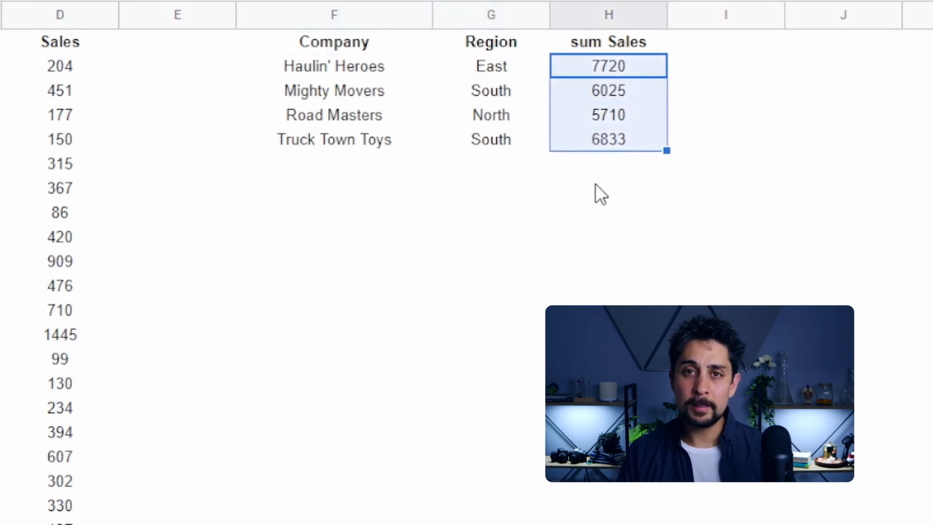
{"action": "left_click", "coordinate": [334, 42]}
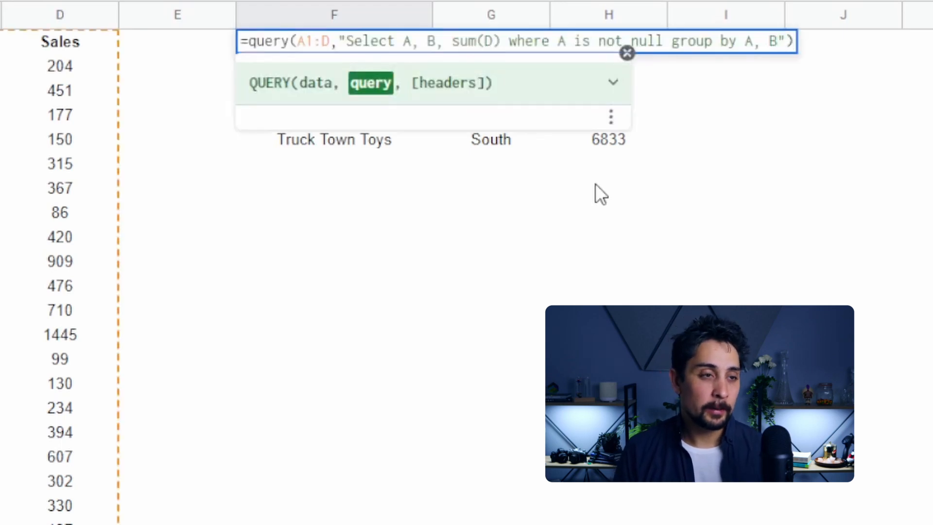
{"action": "type", "text": "pivot C"}
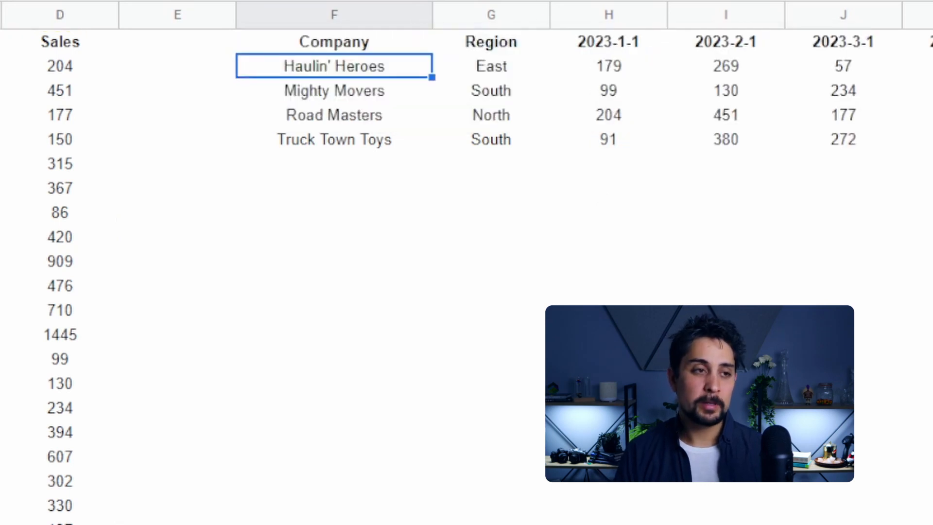
{"action": "left_click", "coordinate": [491, 41]}
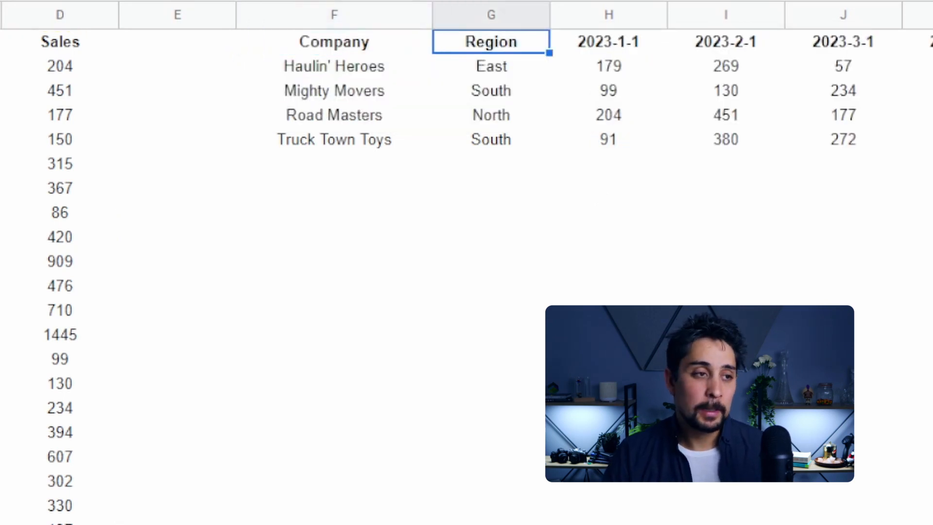
{"action": "scroll", "scroll_direction": "right", "scroll_amount": 3}
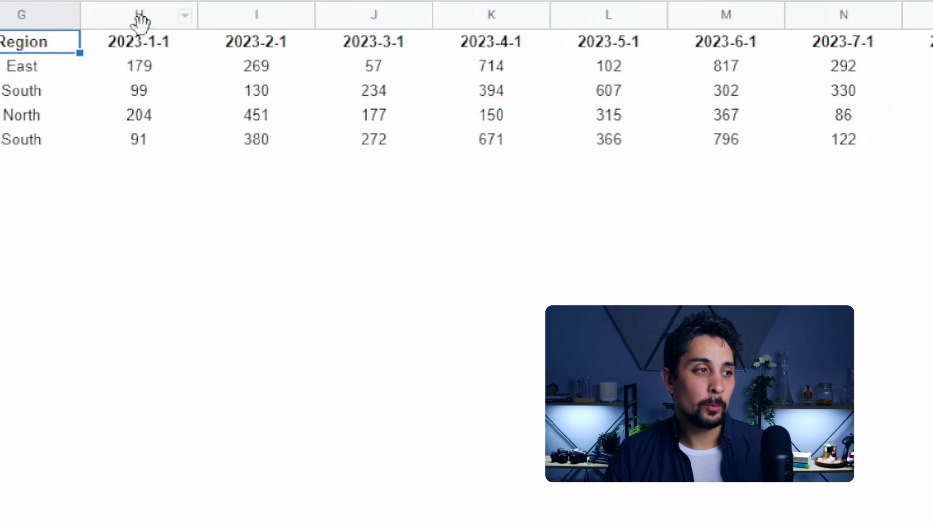
{"action": "left_click", "coordinate": [139, 42]}
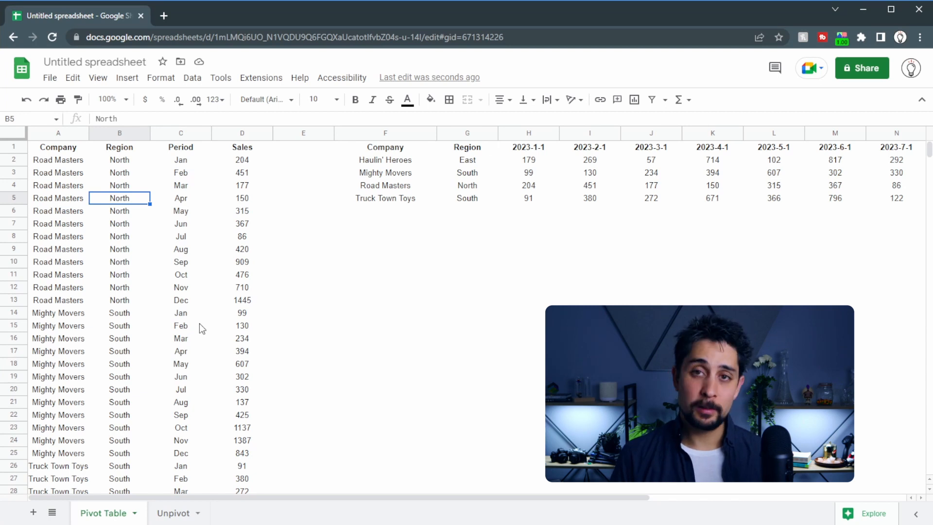
- Insert a pivot table of the long sales data on this sheet below the QUERY results
{"action": "left_click", "coordinate": [58, 173]}
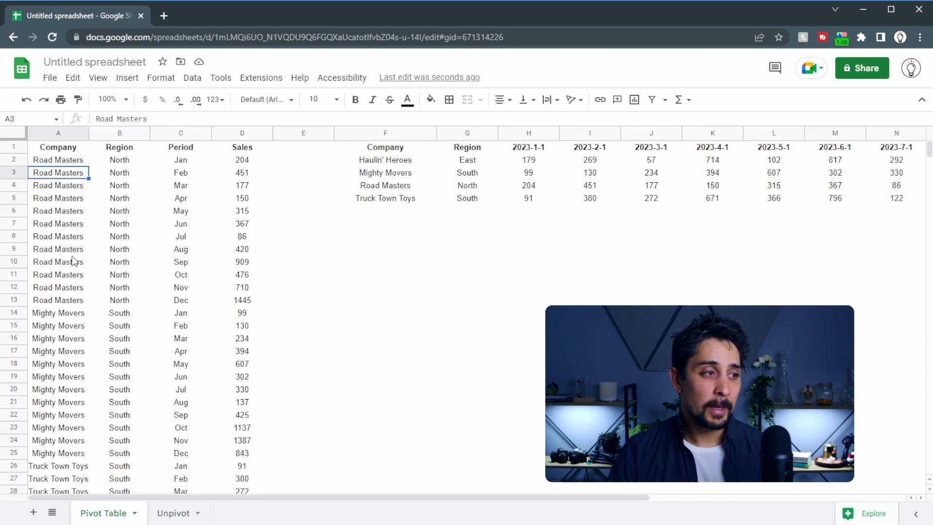
{"action": "mouse_move", "coordinate": [141, 77]}
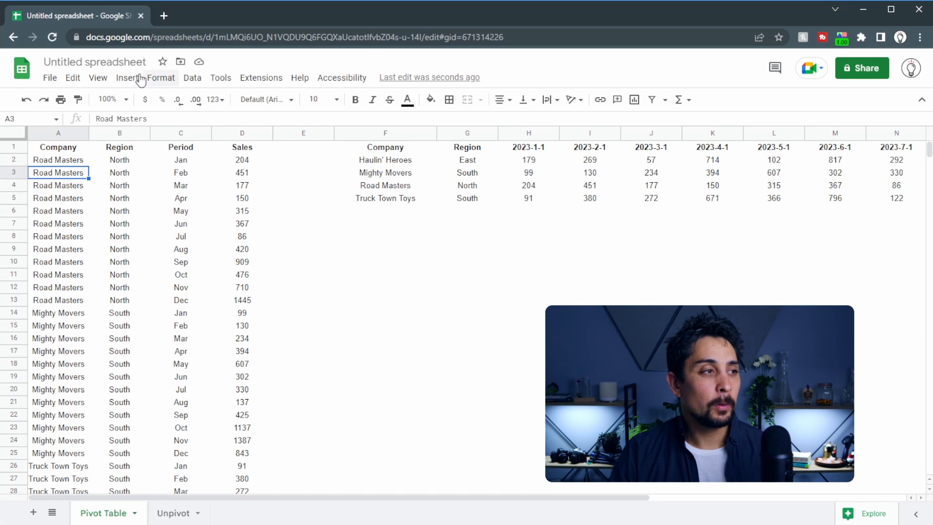
{"action": "left_click", "coordinate": [127, 77]}
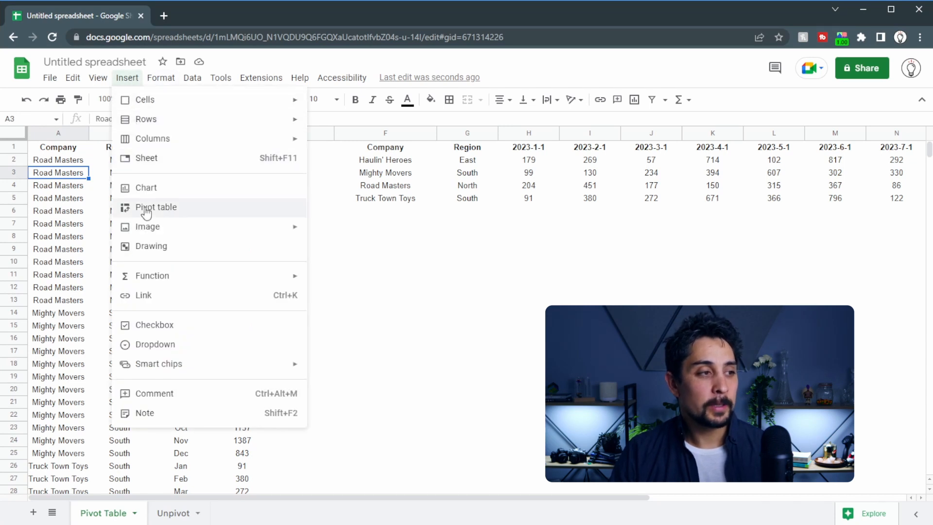
{"action": "left_click", "coordinate": [156, 207]}
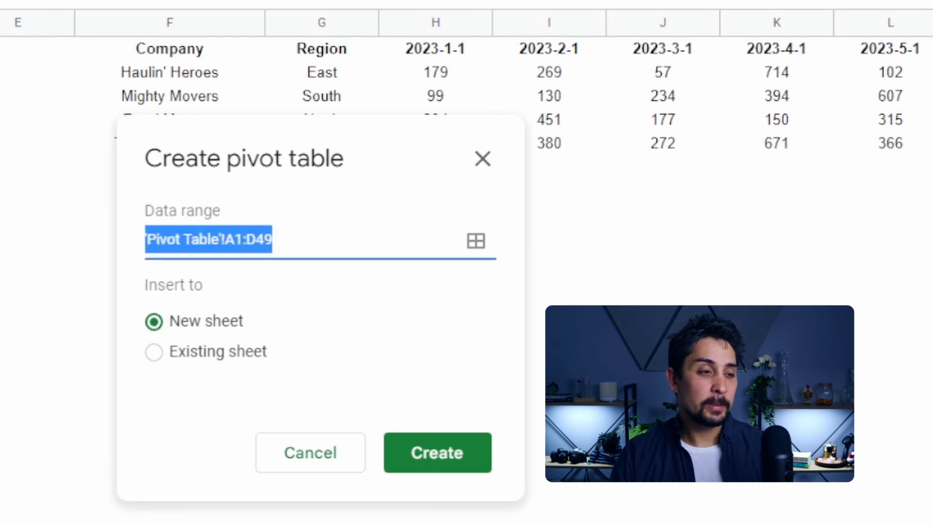
{"action": "left_click", "coordinate": [153, 351]}
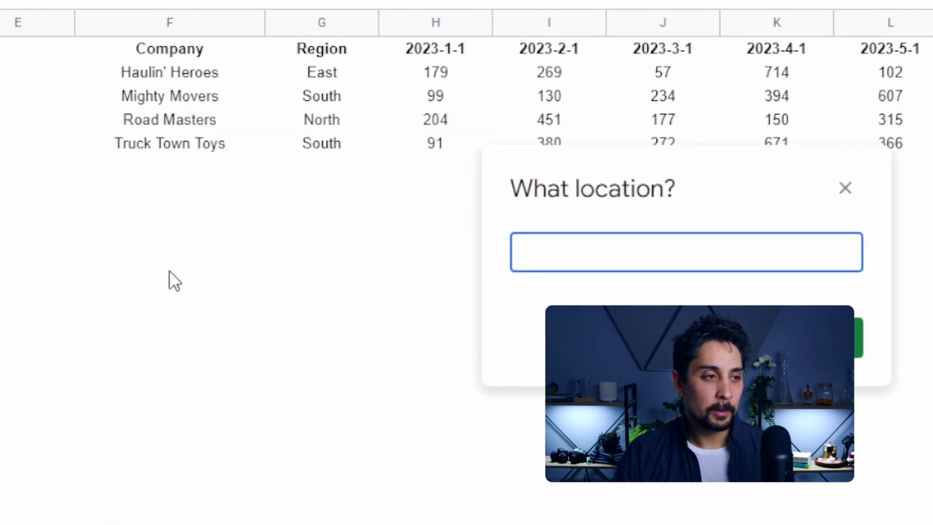
{"action": "left_click", "coordinate": [170, 260]}
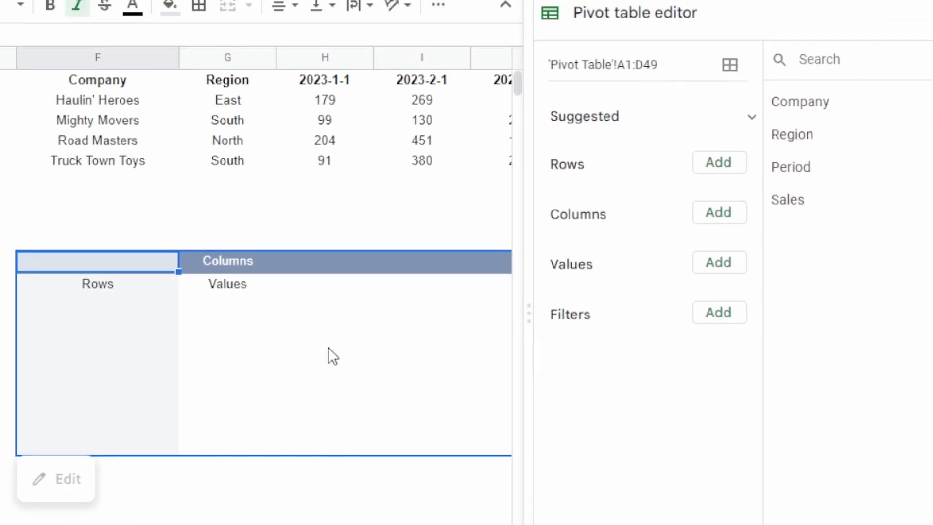
{"action": "mouse_move", "coordinate": [236, 350]}
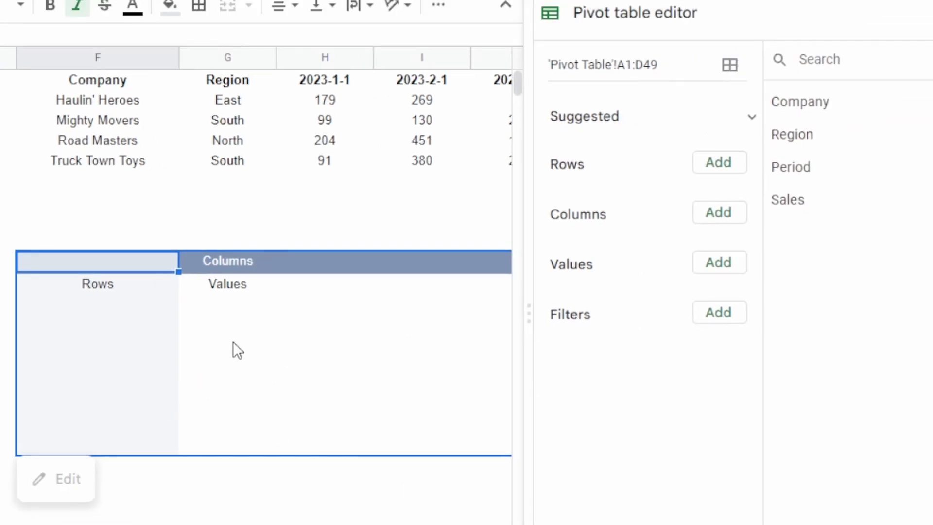
{"action": "mouse_move", "coordinate": [206, 114]}
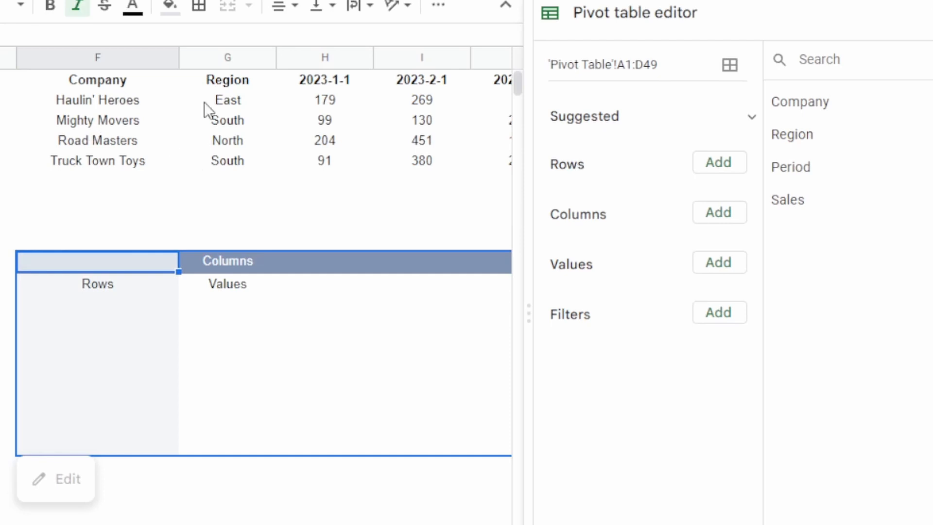
{"action": "mouse_move", "coordinate": [85, 113]}
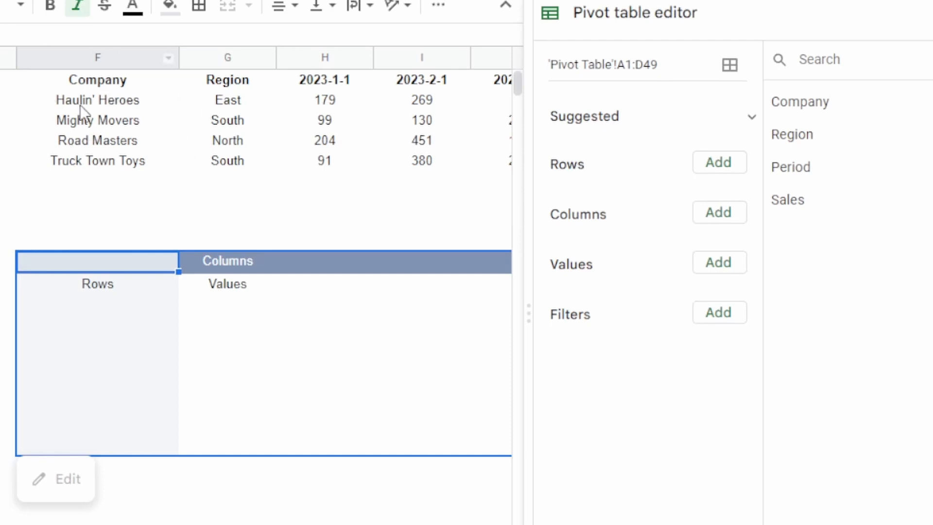
{"action": "mouse_move", "coordinate": [92, 95]}
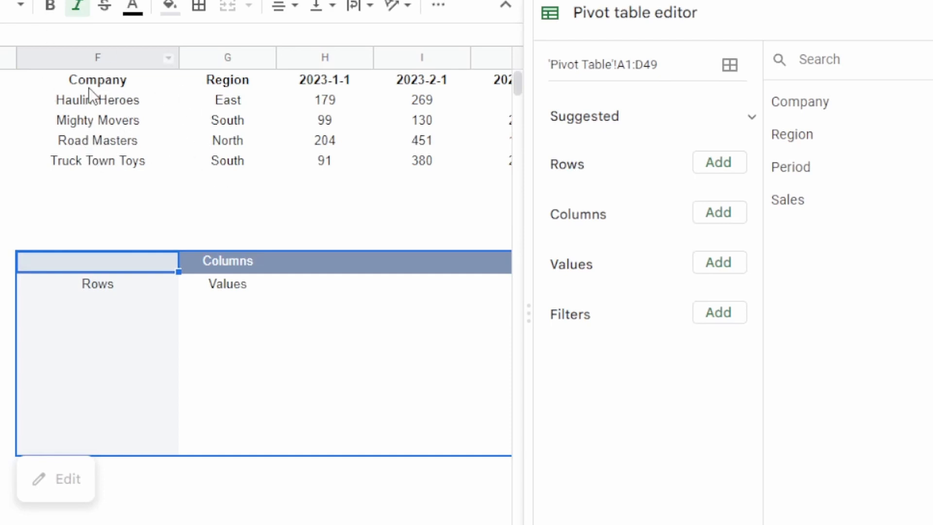
{"action": "mouse_move", "coordinate": [832, 130]}
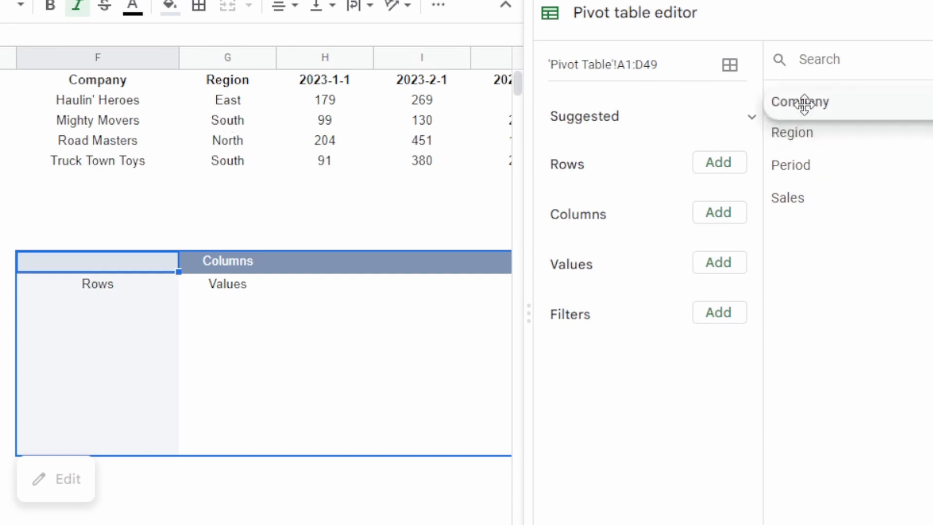
- Group the pivot rows by Company and turn off the per-company subtotal rows
{"action": "left_click", "coordinate": [799, 102]}
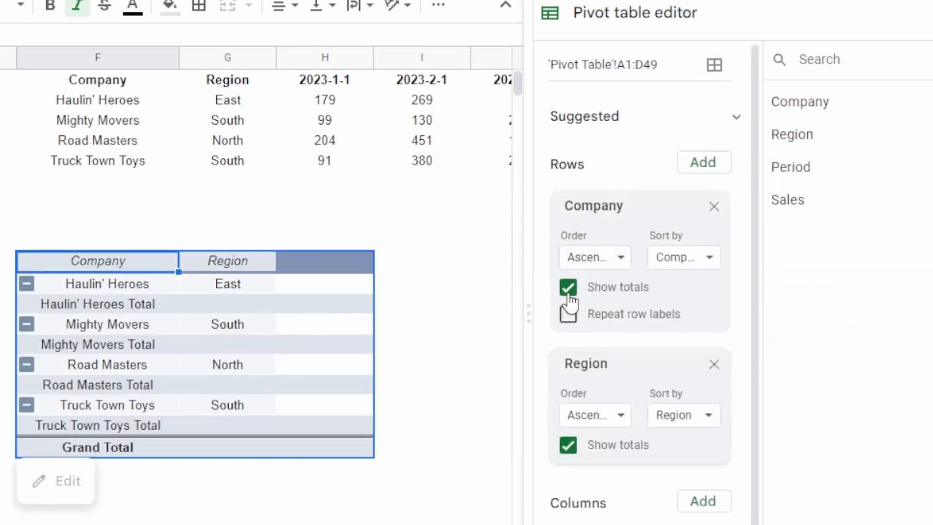
{"action": "left_click", "coordinate": [567, 286]}
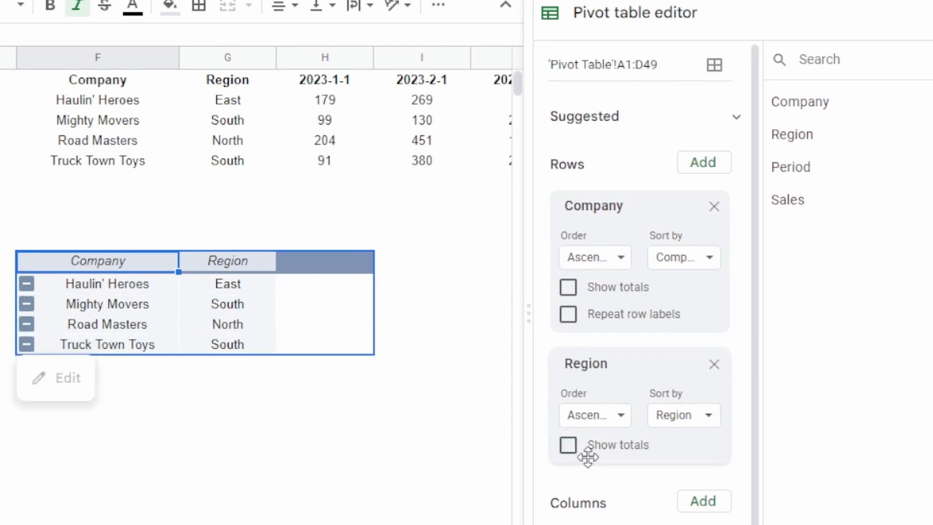
{"action": "mouse_move", "coordinate": [608, 397]}
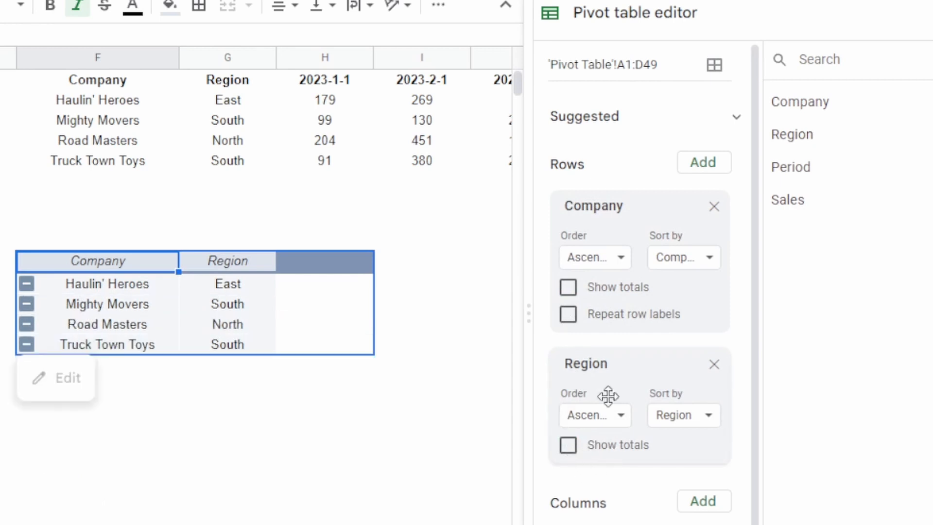
{"action": "scroll", "scroll_direction": "down", "scroll_amount": 3}
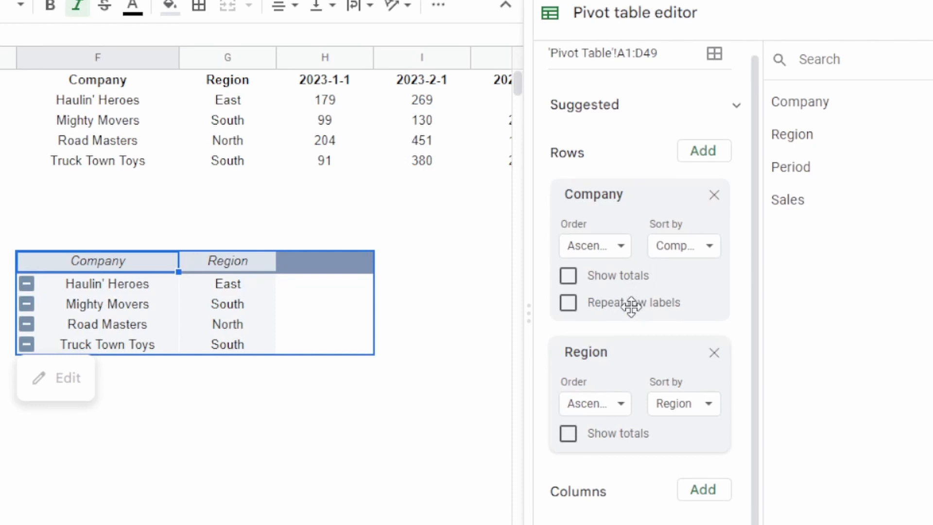
{"action": "scroll", "scroll_direction": "down", "scroll_amount": 3}
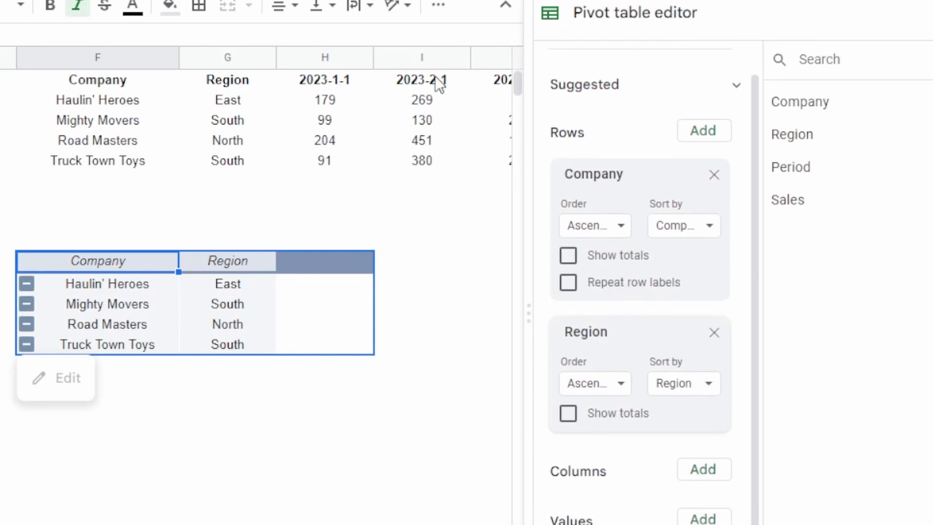
{"action": "mouse_move", "coordinate": [791, 167]}
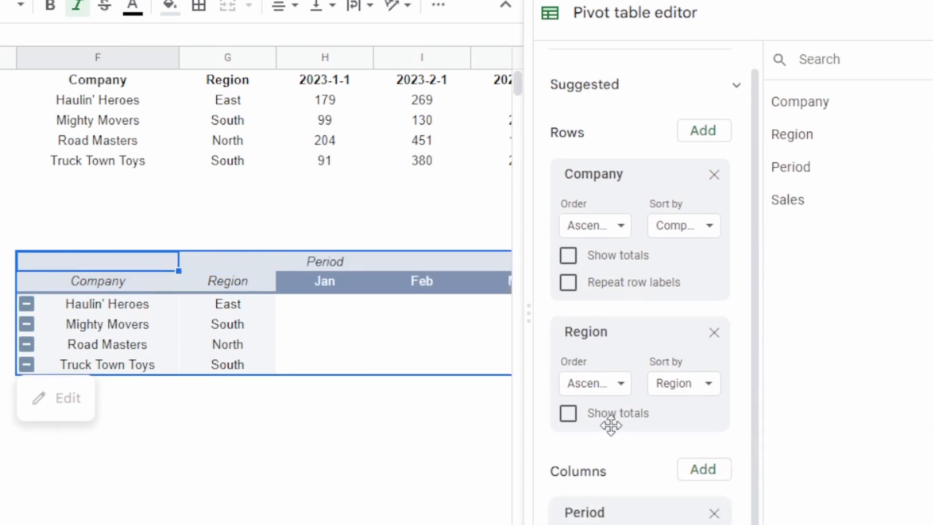
- Add SUM of Sales as values, review the Grand Total column, and toggle its totals off and on
{"action": "left_click", "coordinate": [713, 175]}
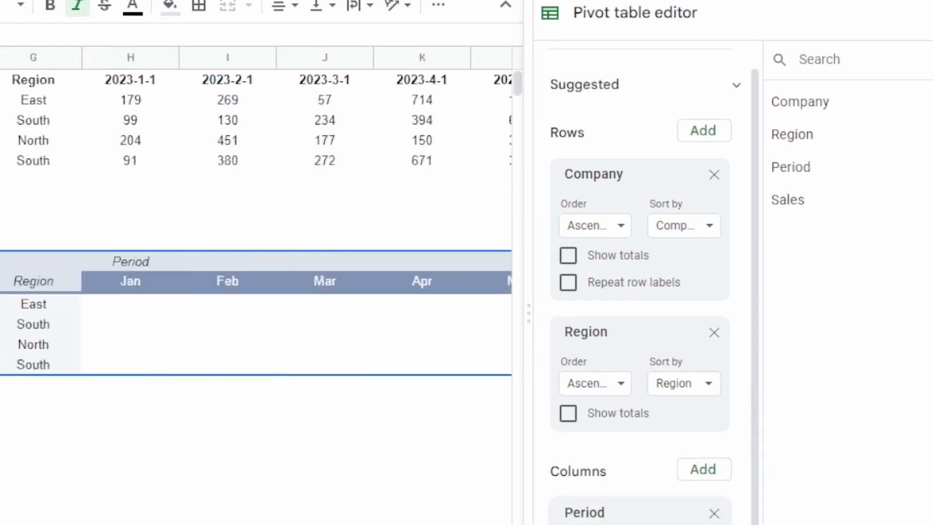
{"action": "scroll", "scroll_direction": "right", "scroll_amount": 3}
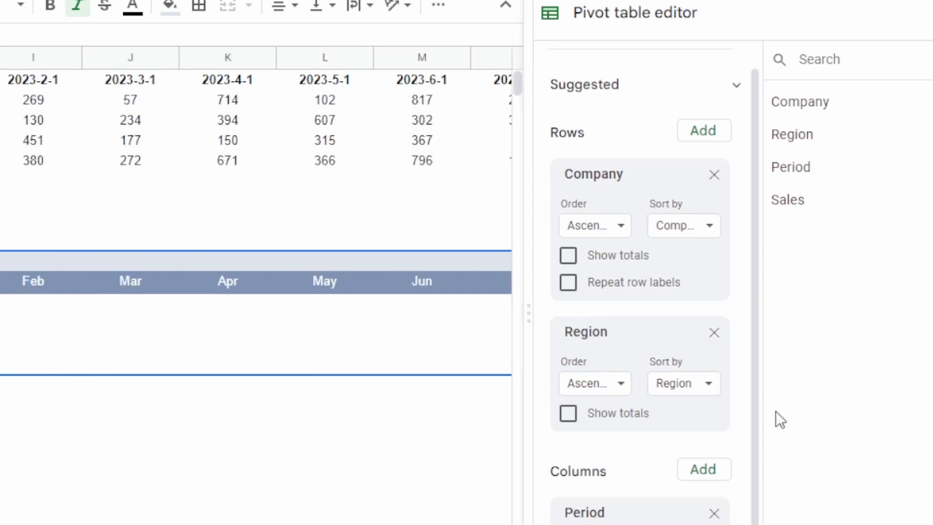
{"action": "scroll", "scroll_direction": "down", "scroll_amount": 3}
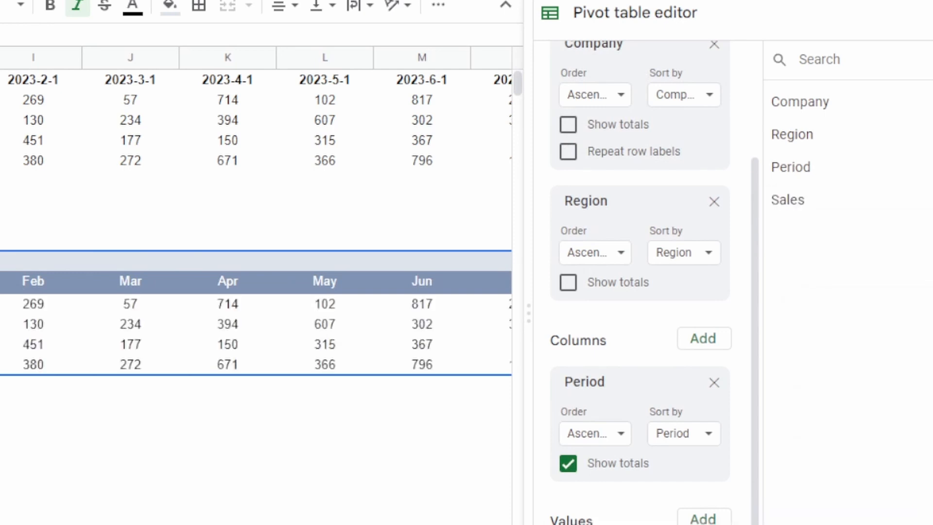
{"action": "scroll", "scroll_direction": "right", "scroll_amount": 3}
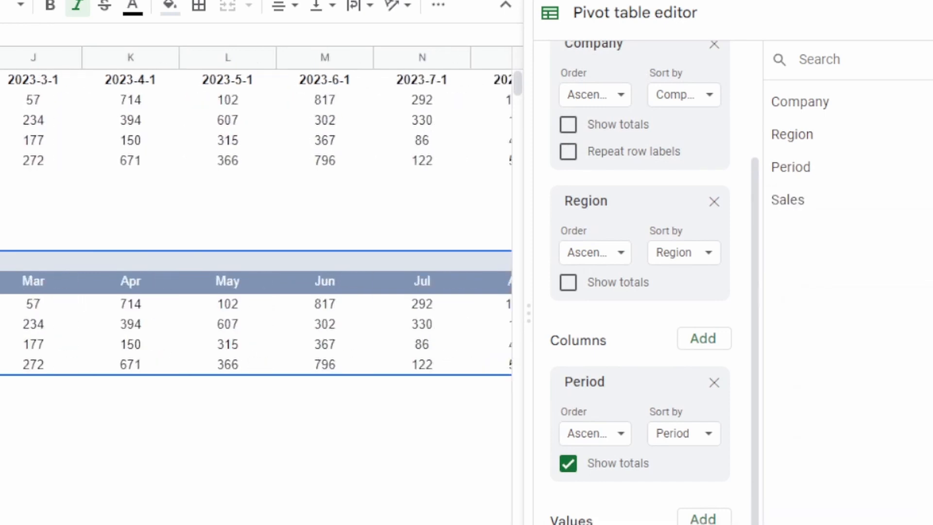
{"action": "scroll", "scroll_direction": "right", "scroll_amount": 3}
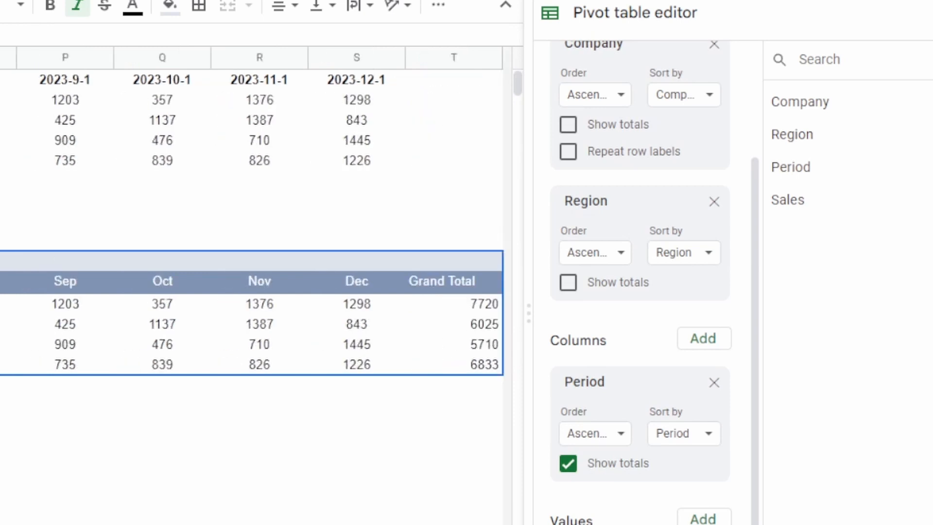
{"action": "mouse_move", "coordinate": [480, 382]}
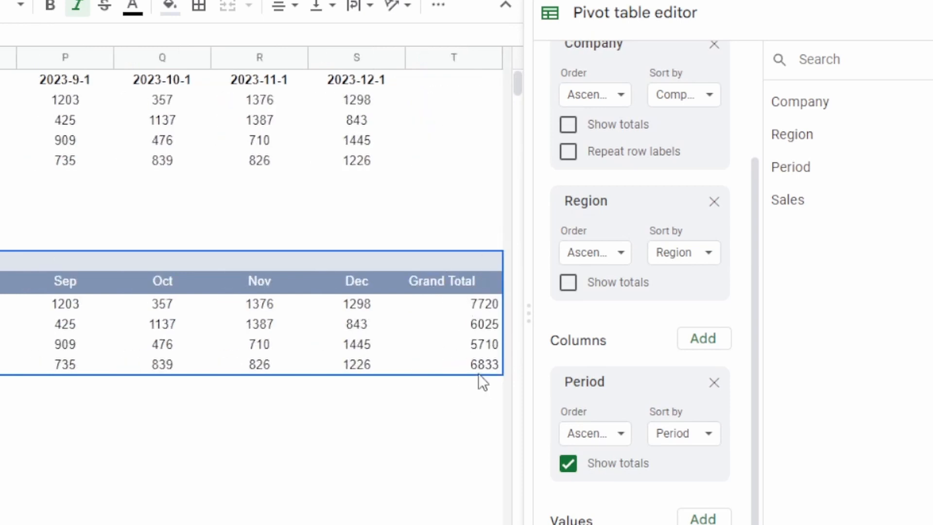
{"action": "left_click", "coordinate": [567, 463]}
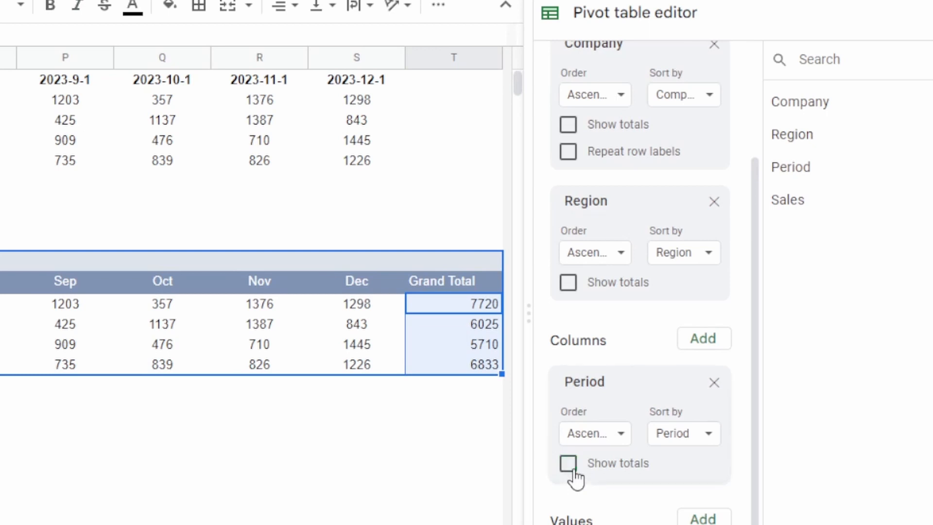
{"action": "left_click", "coordinate": [568, 464]}
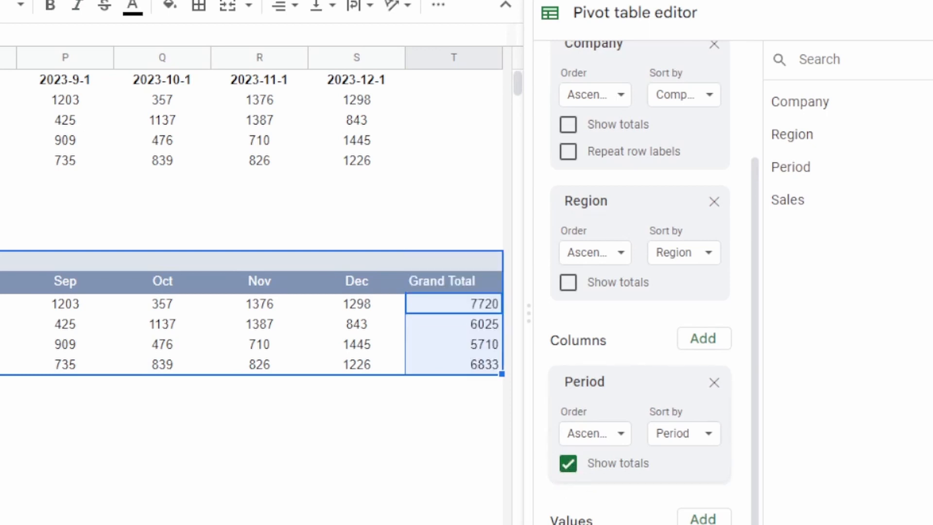